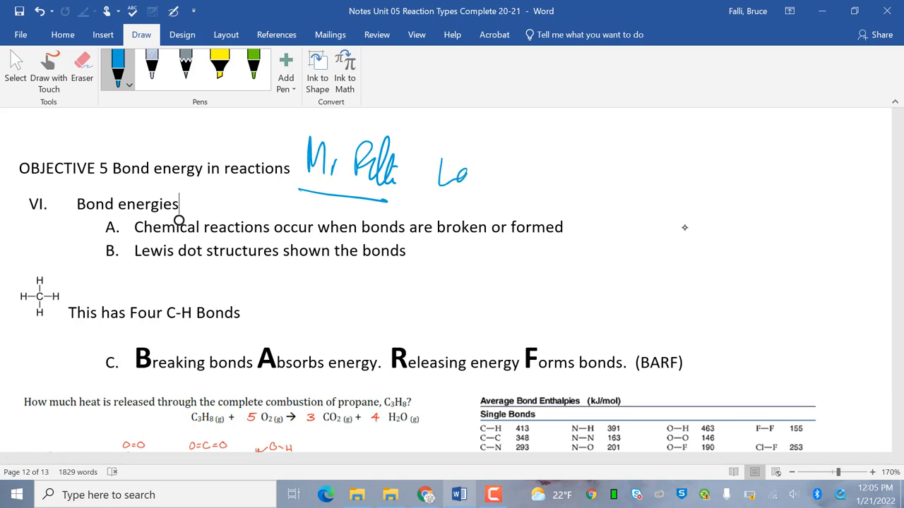
- Ink 'Last ONE!' in blue pen to the right of the OBJECTIVE 5 heading
left_click_drag(452, 170, 537, 190)
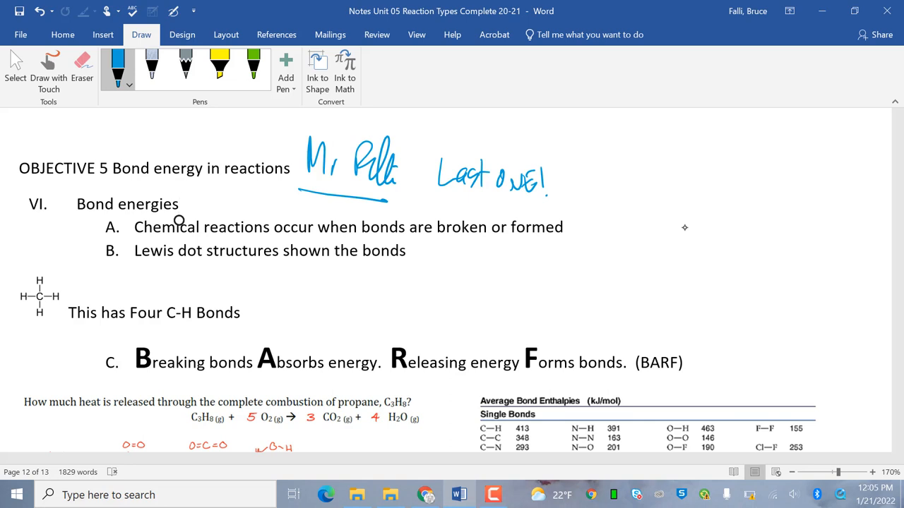
left_click(179, 204)
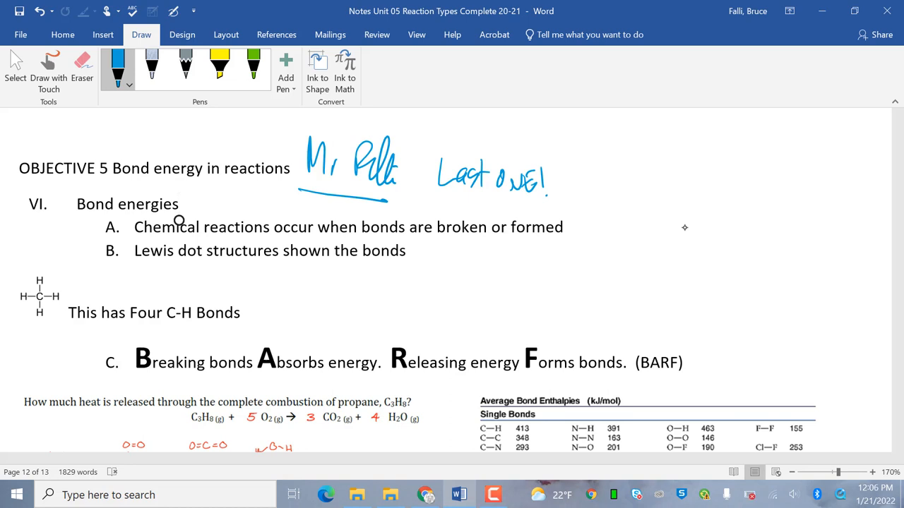
left_click(180, 204)
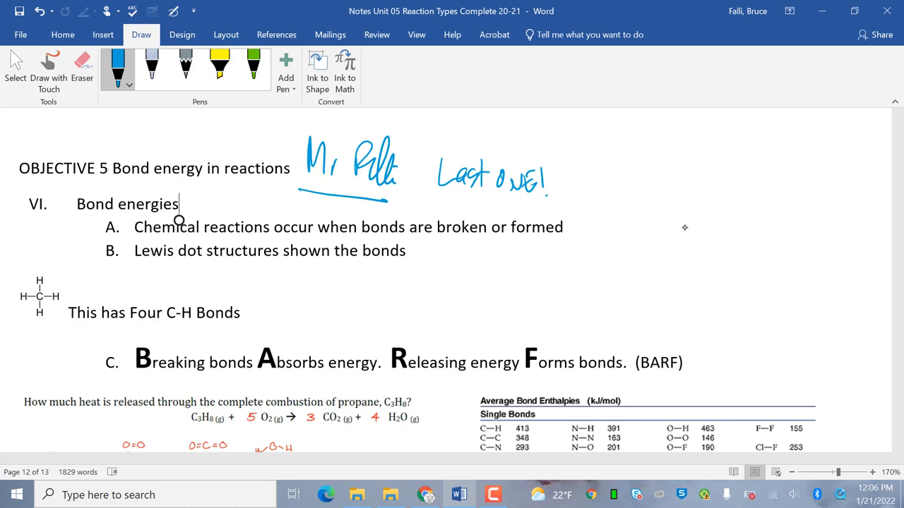
- Sketch the PE vs Progress energy curve with a hatched rise, and circle C in BARF
left_click_drag(598, 196, 622, 297)
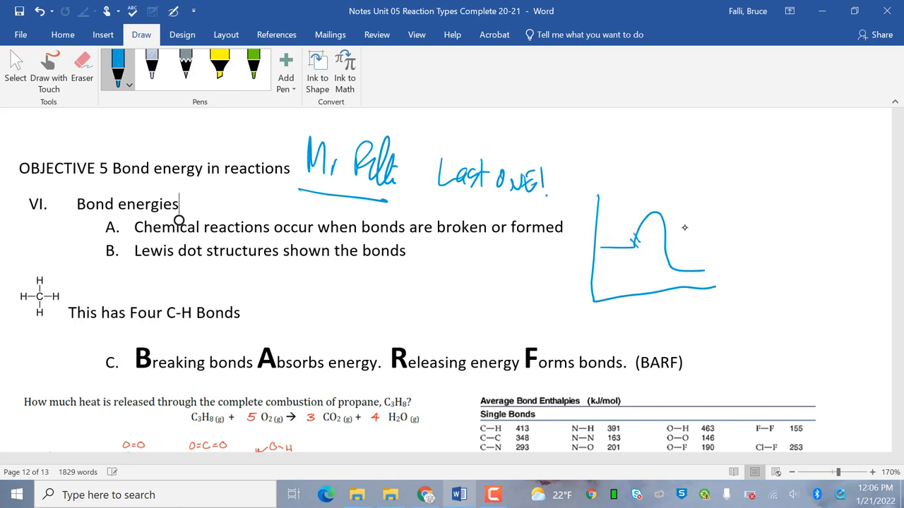
left_click_drag(632, 240, 657, 212)
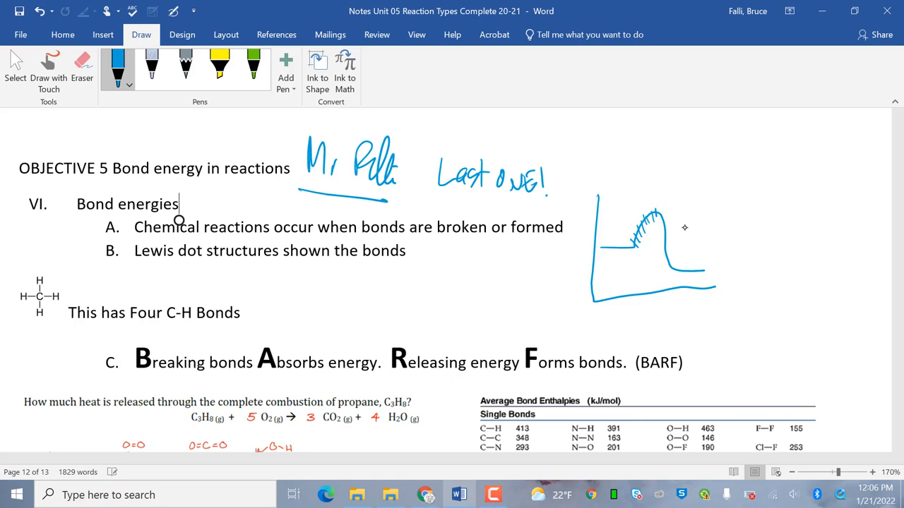
scroll("down", 3)
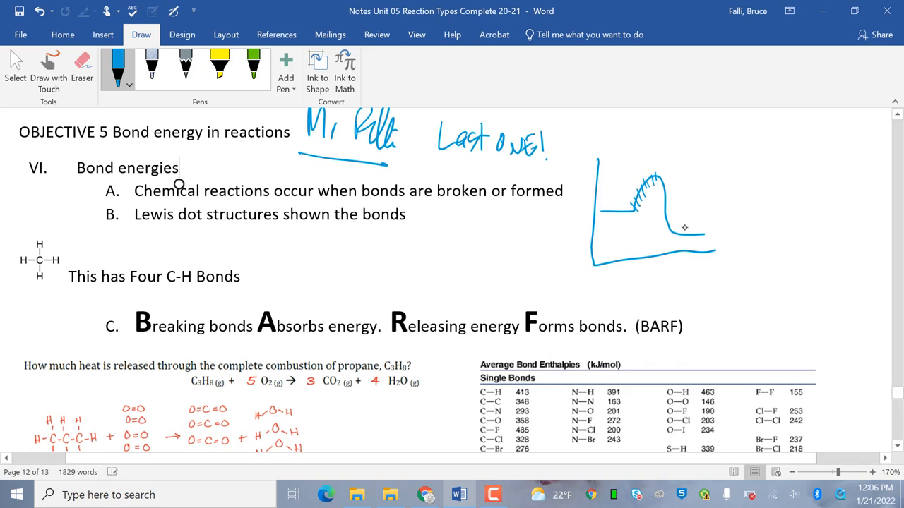
left_click_drag(99, 314, 120, 339)
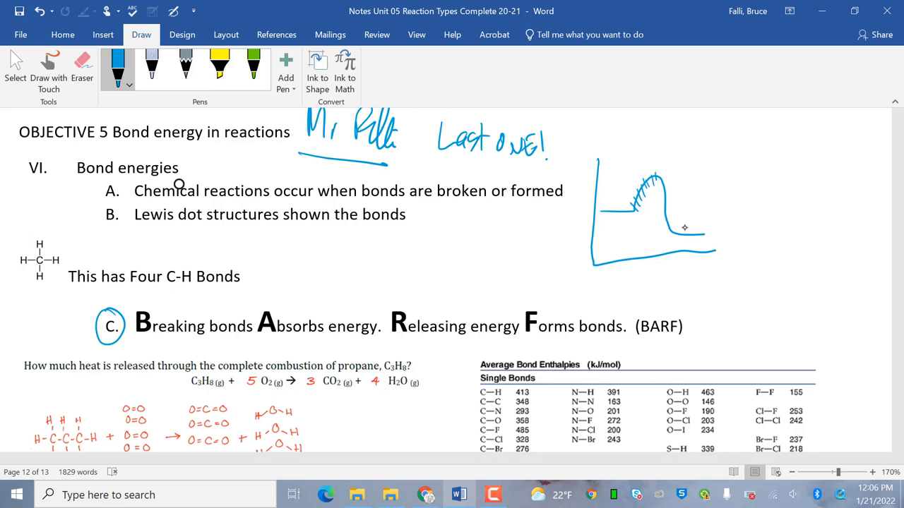
type("PE")
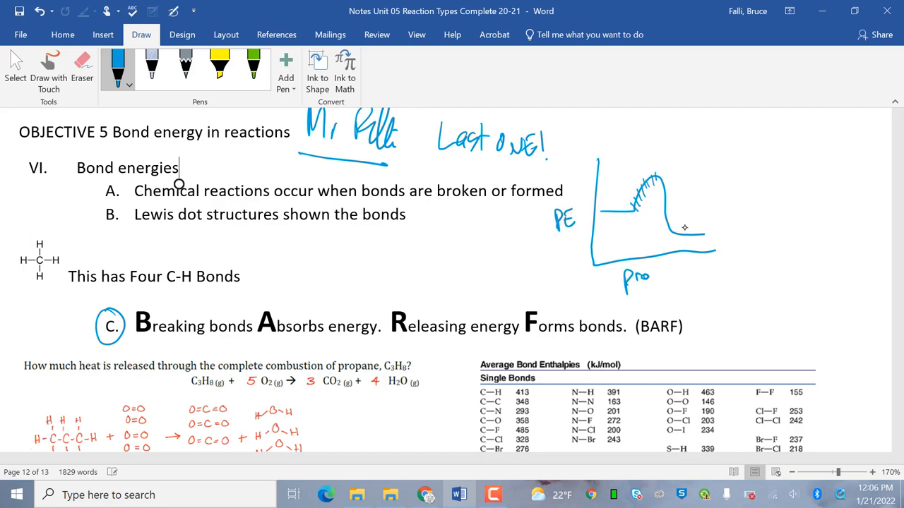
left_click_drag(625, 279, 689, 282)
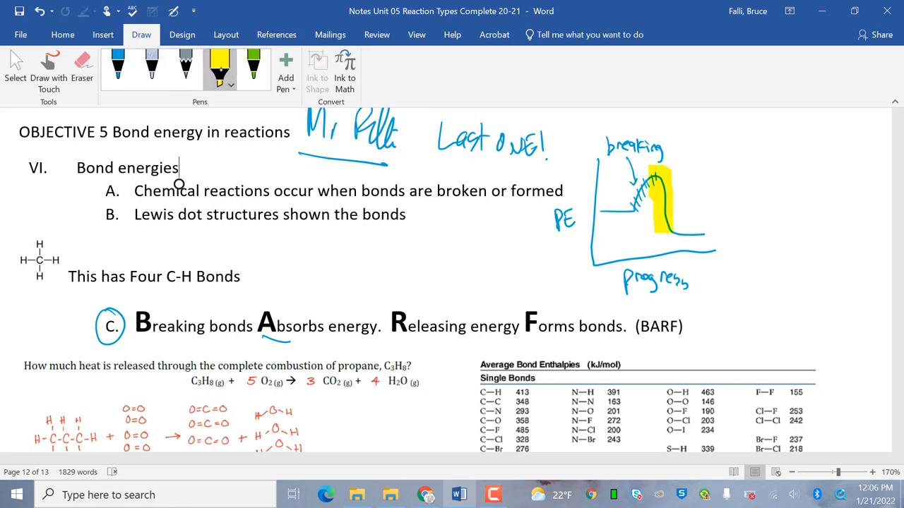
- Label the curve's drop 'bonds form' and underline both BARF phrases in blue pen
left_click(118, 67)
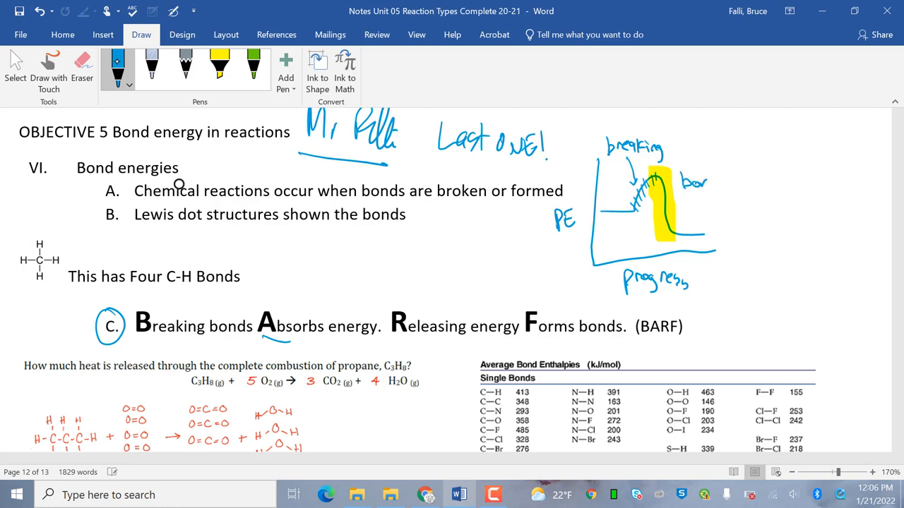
left_click_drag(685, 180, 720, 208)
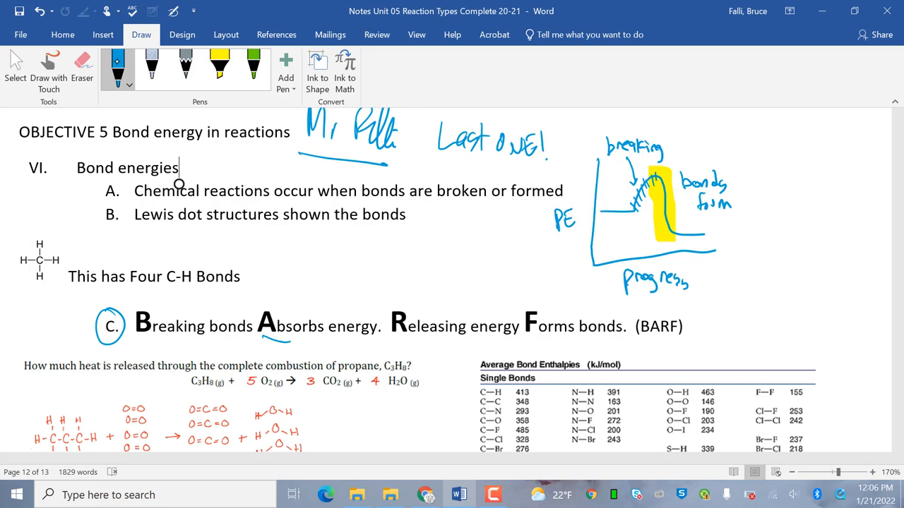
left_click_drag(134, 338, 254, 337)
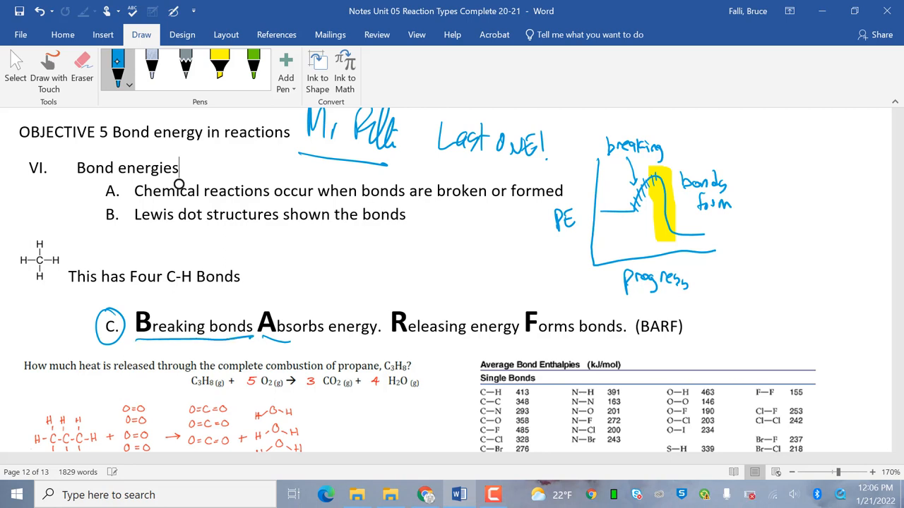
left_click_drag(390, 346, 471, 343)
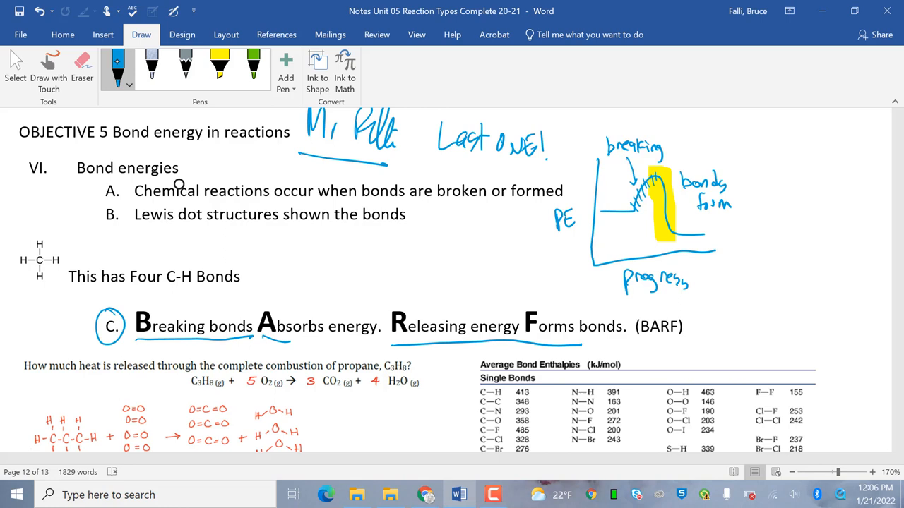
- Scroll to the propane combustion question and loop around its drawn structures
scroll("down", 3)
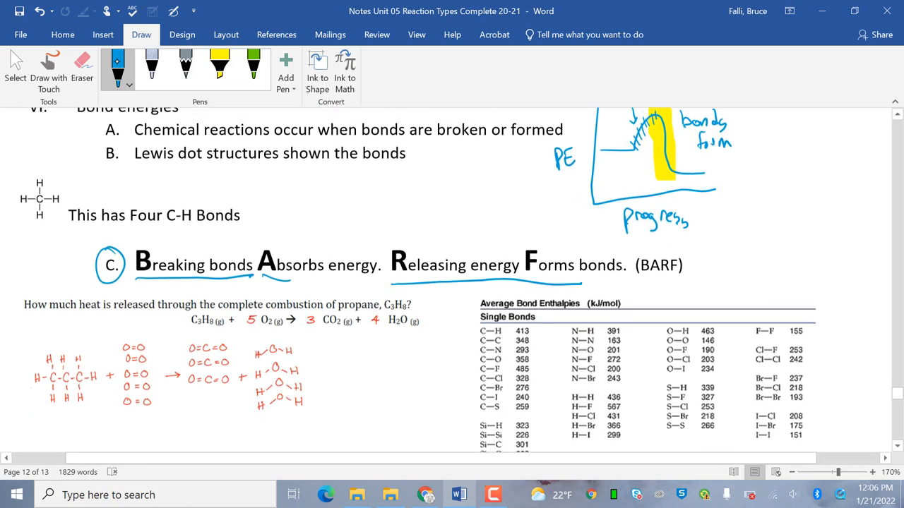
scroll("down", 3)
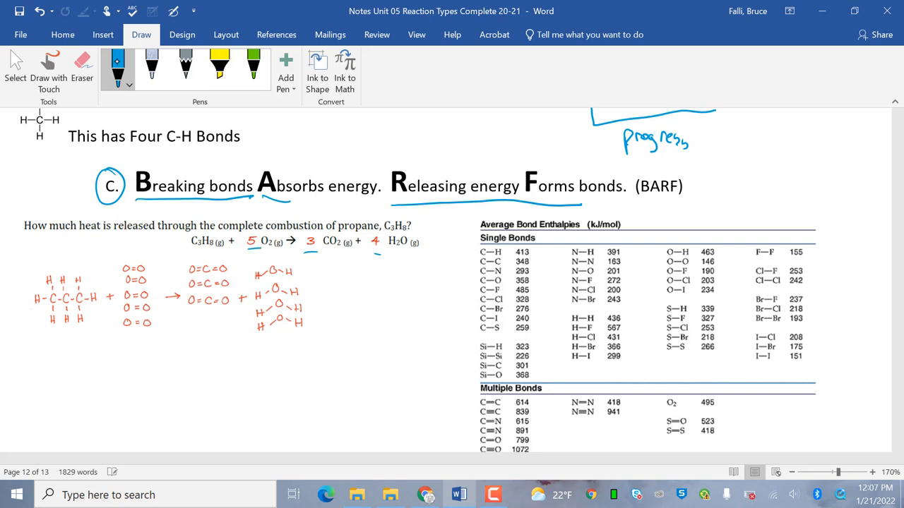
left_click_drag(42, 265, 42, 332)
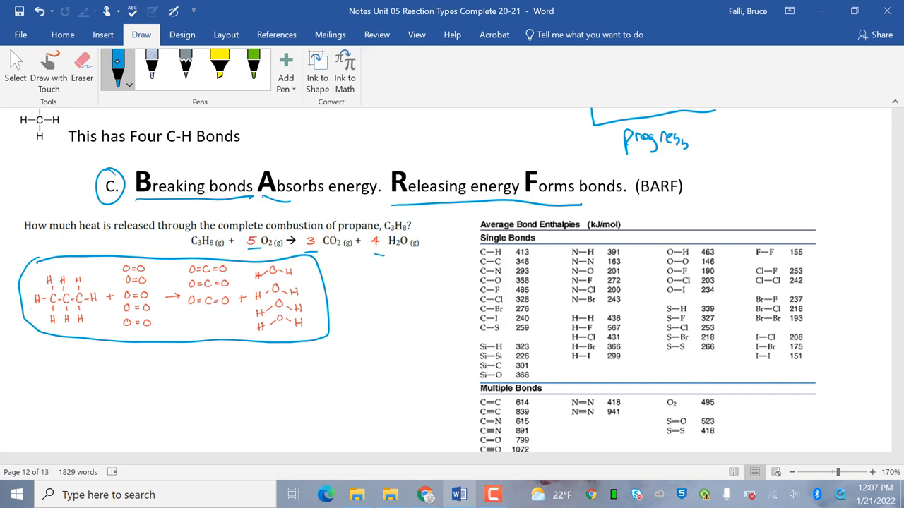
- Tick the propane bonds and ink 6(C−H) + 3(C−C) + 5(O=O) + 6(C=O) + 8(O−H) beneath
left_click_drag(50, 278, 81, 268)
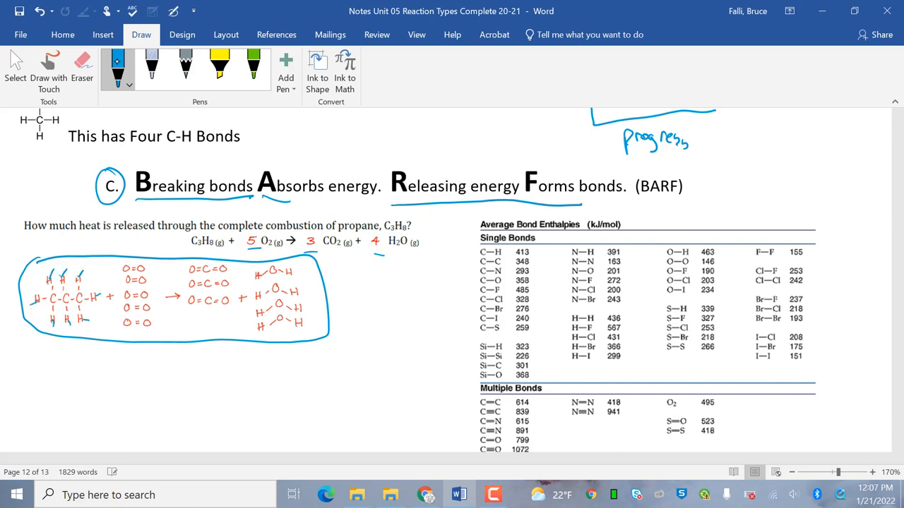
left_click_drag(50, 360, 67, 378)
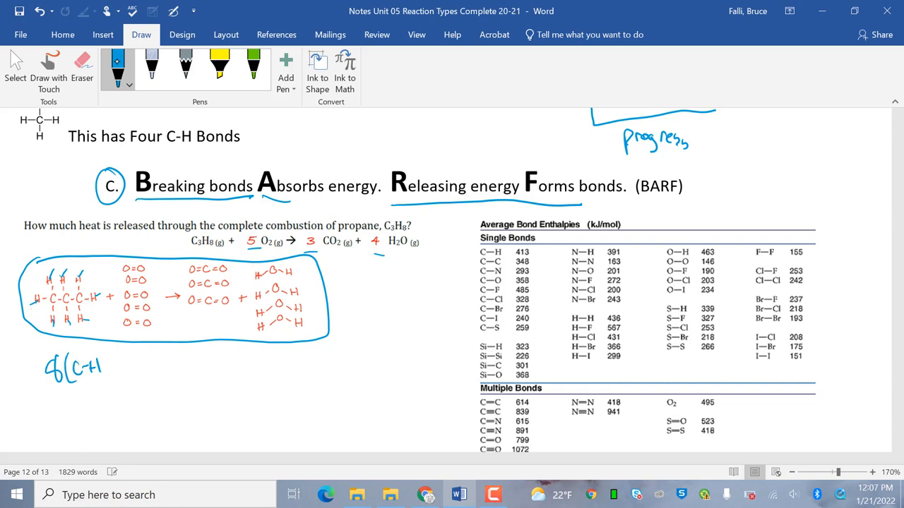
left_click_drag(106, 364, 131, 377)
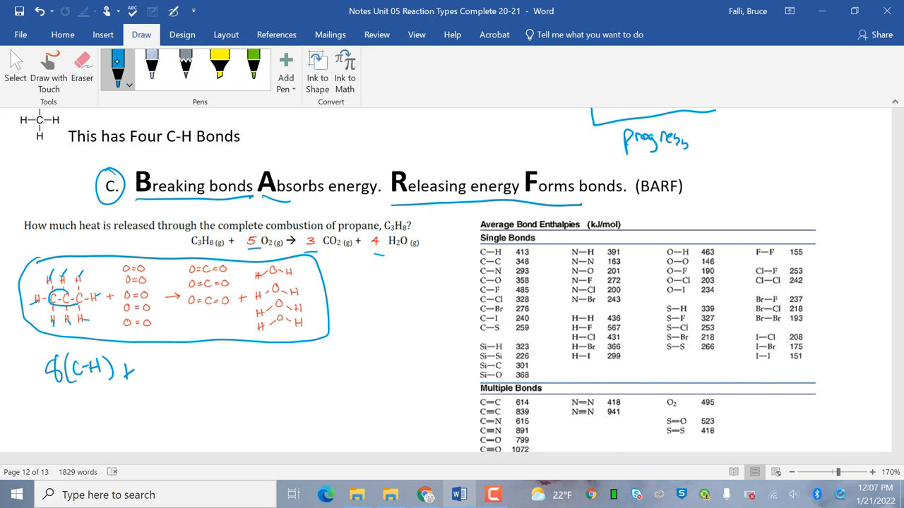
left_click_drag(138, 360, 156, 378)
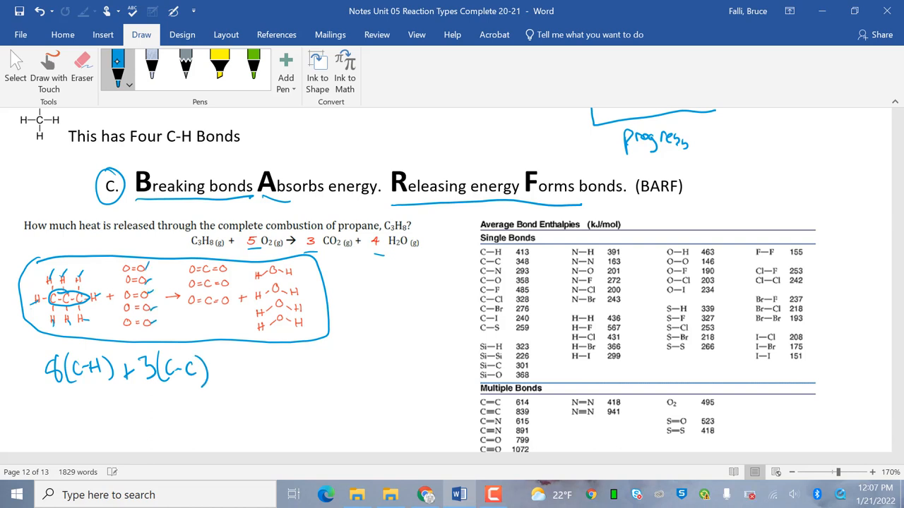
left_click_drag(218, 371, 250, 371)
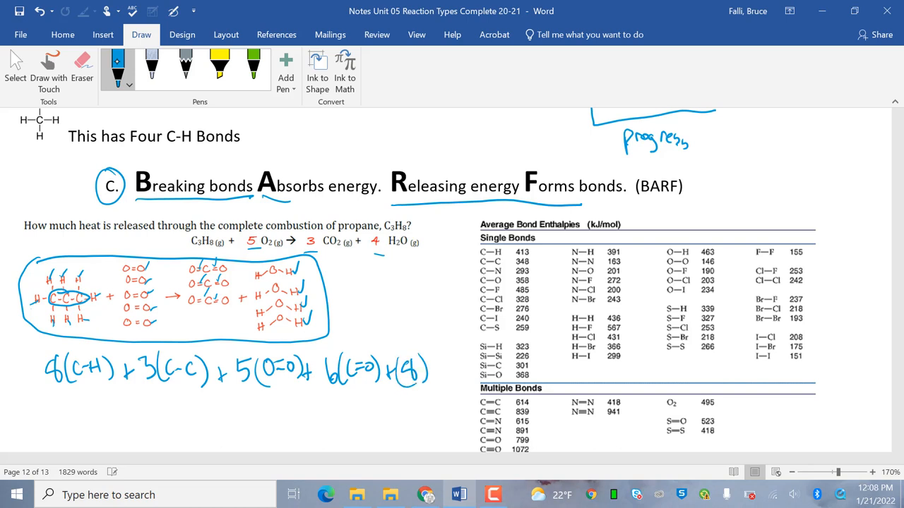
left_click_drag(417, 367, 448, 368)
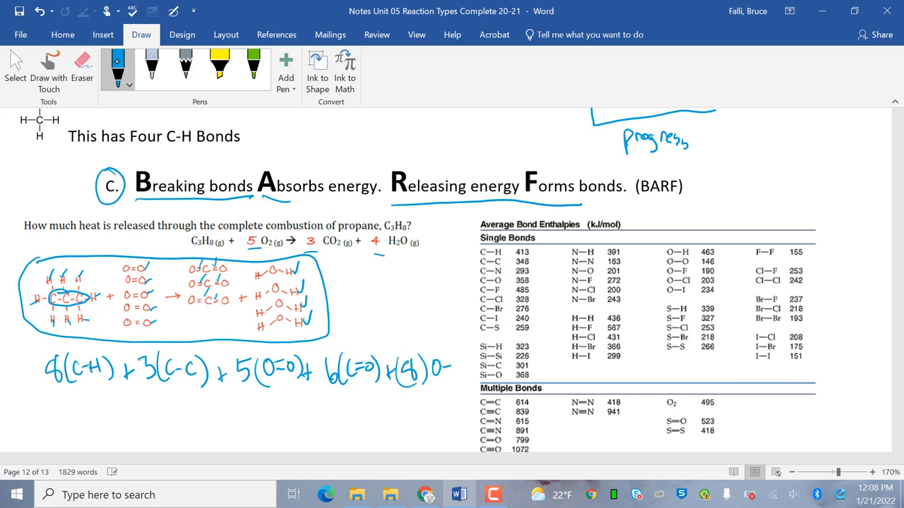
left_click_drag(424, 367, 466, 367)
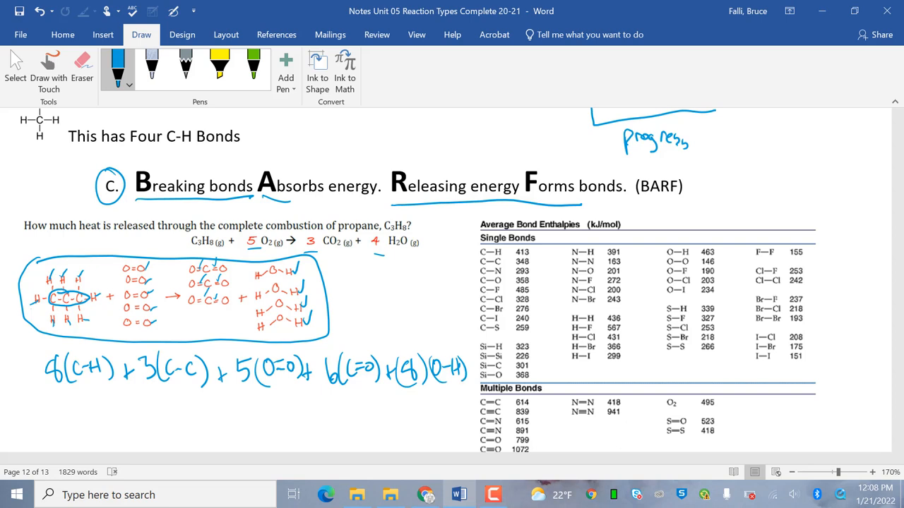
- Highlight the reactant structures and bonds-broken terms yellow, dismissing the low-battery popup
left_click(219, 64)
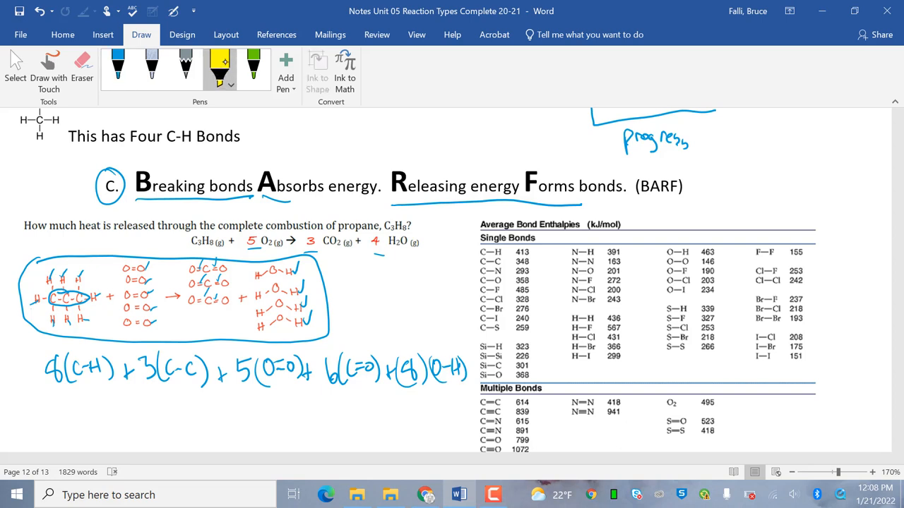
left_click_drag(42, 275, 152, 293)
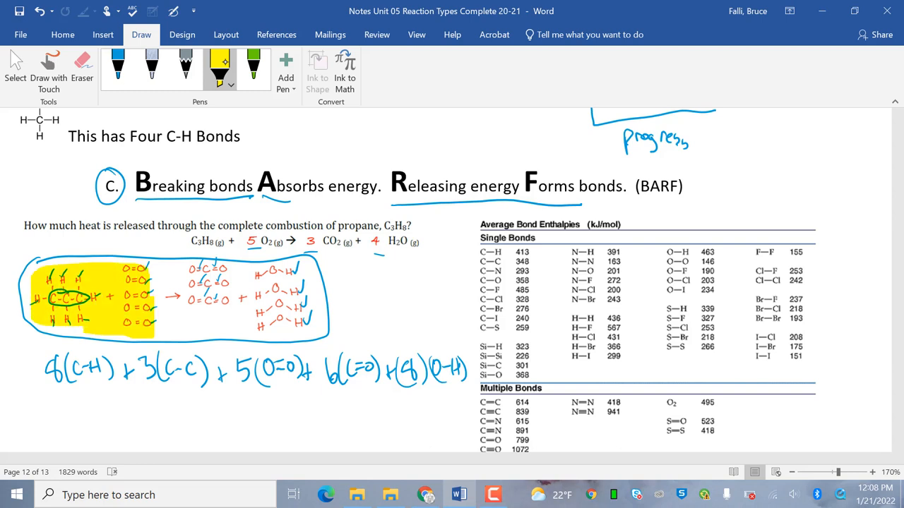
left_click_drag(50, 370, 304, 370)
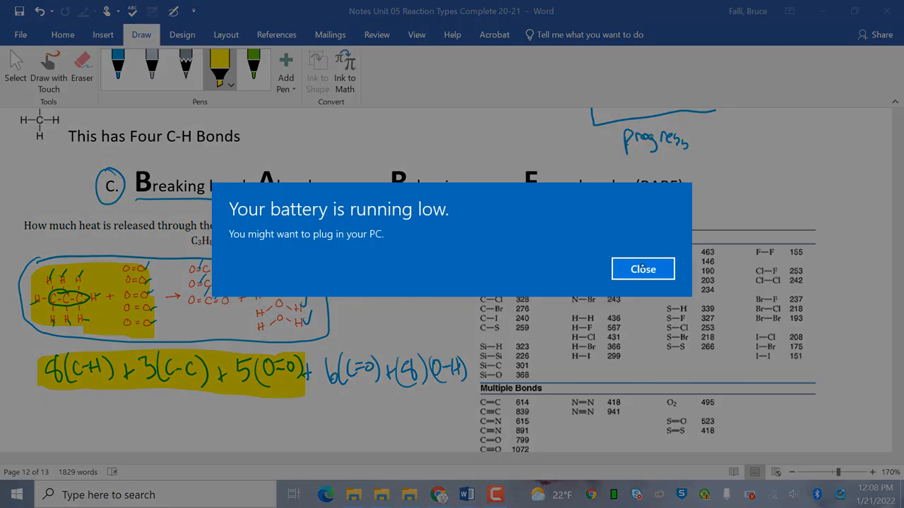
left_click(642, 269)
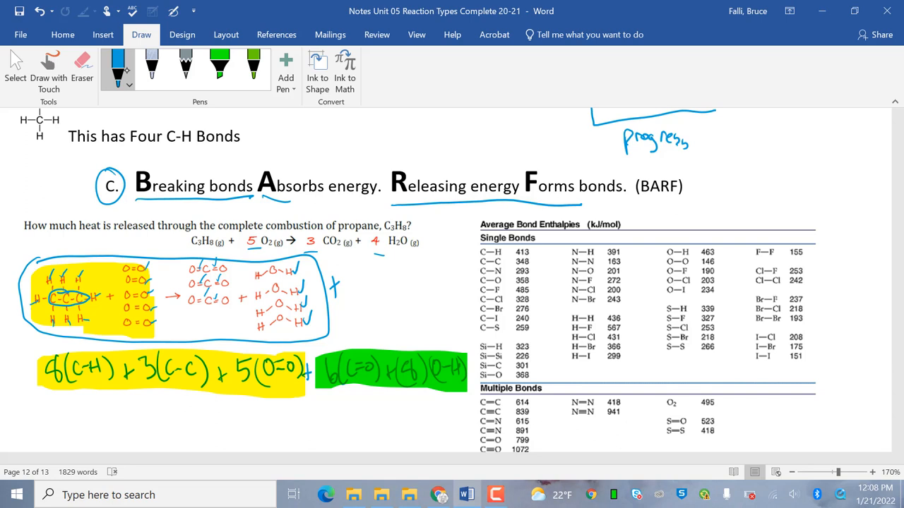
- Write the C–H 413, C–C 348 and O=O 495 bond-energy terms below the expression
scroll("down", 3)
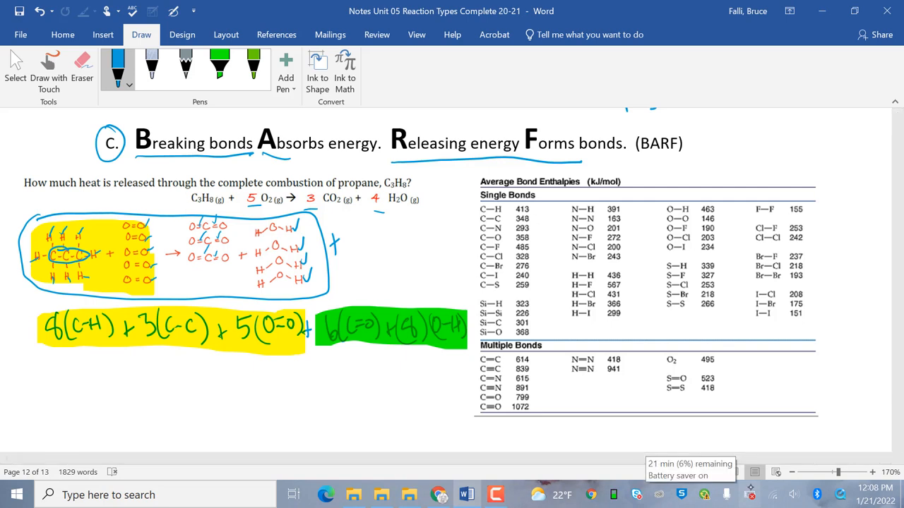
left_click_drag(39, 364, 48, 384)
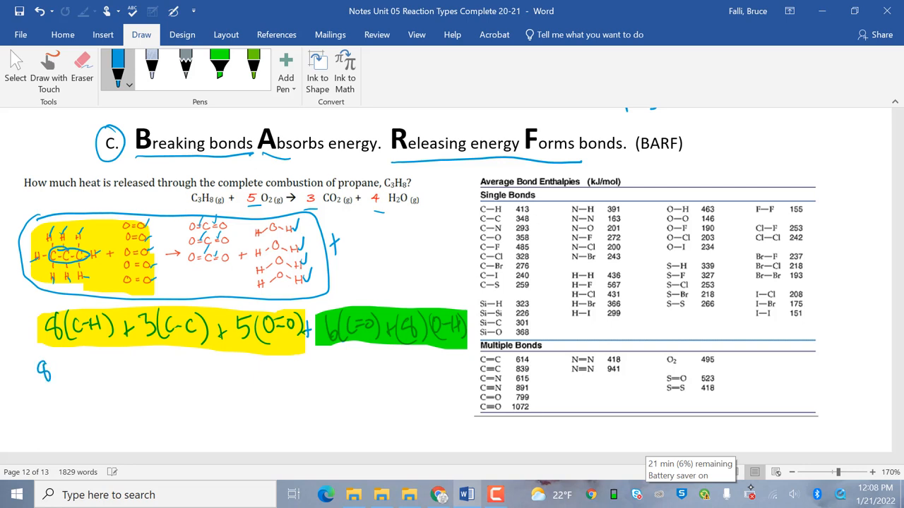
left_click_drag(50, 360, 60, 385)
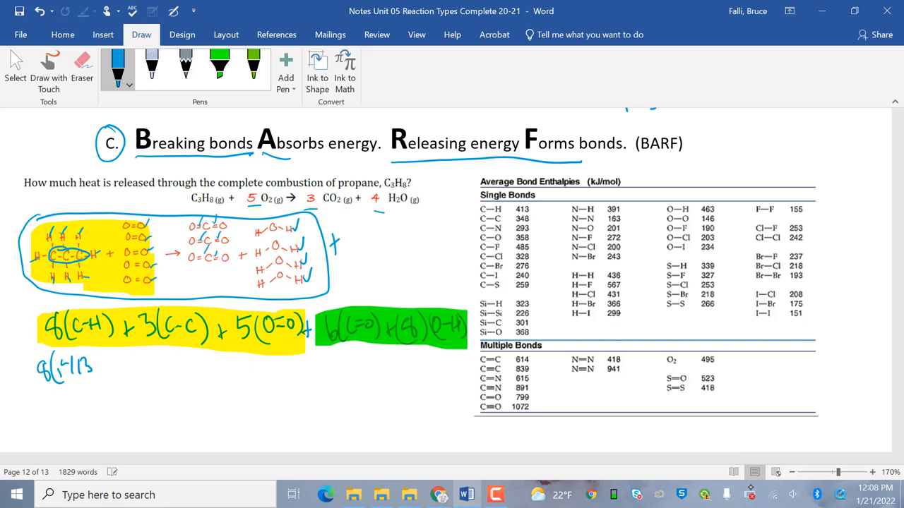
left_click_drag(92, 360, 123, 374)
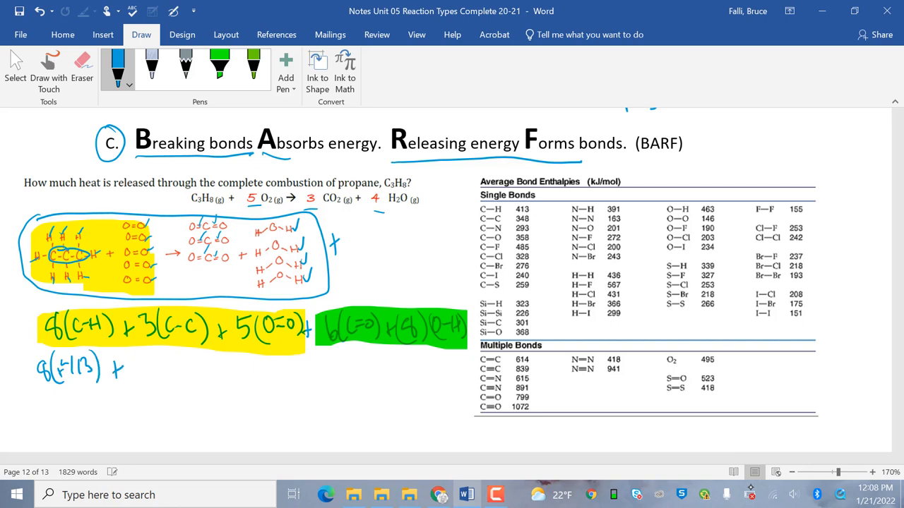
left_click_drag(138, 357, 159, 374)
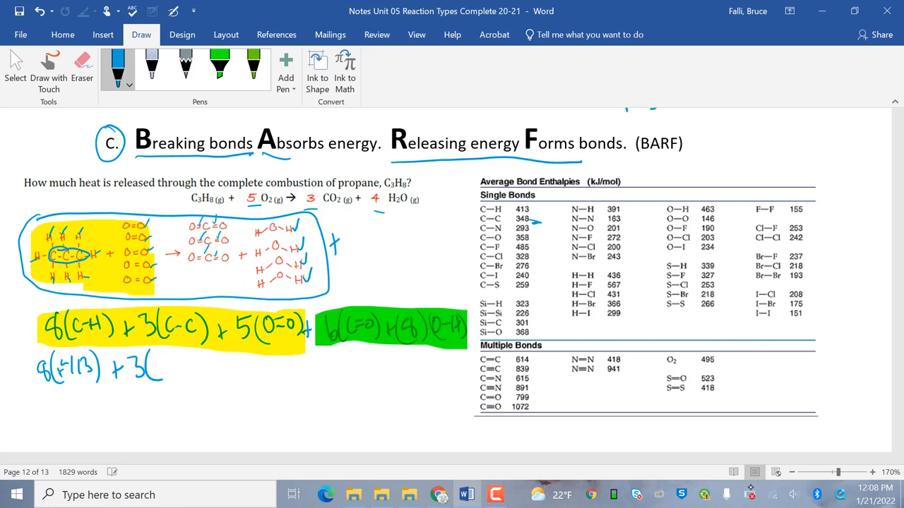
left_click_drag(154, 362, 158, 370)
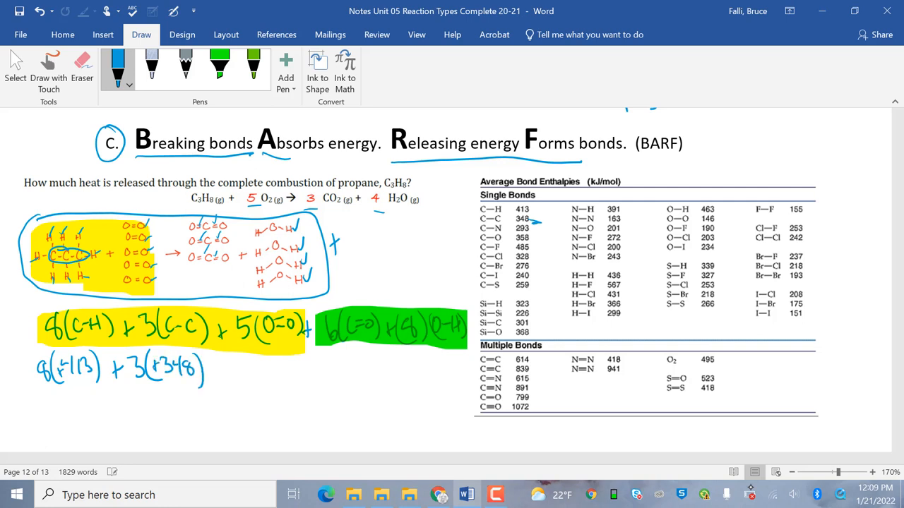
left_click_drag(215, 367, 258, 364)
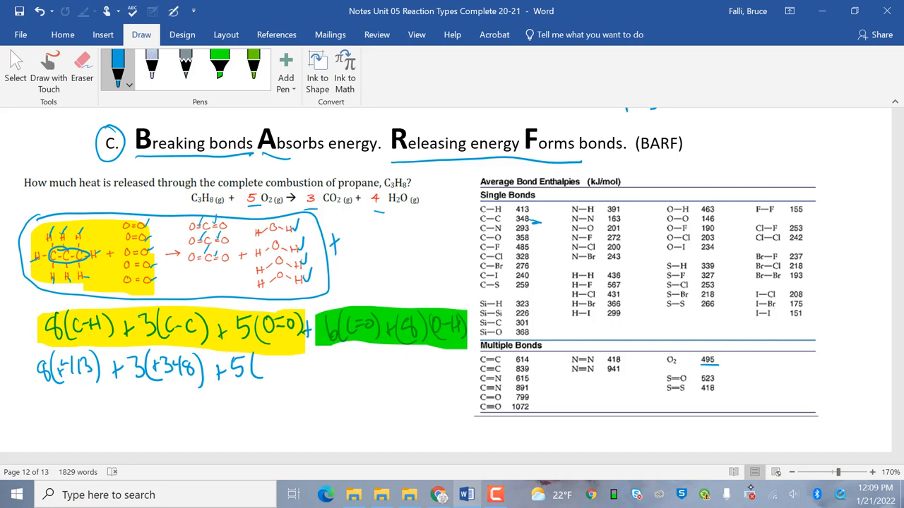
left_click_drag(259, 365, 270, 364)
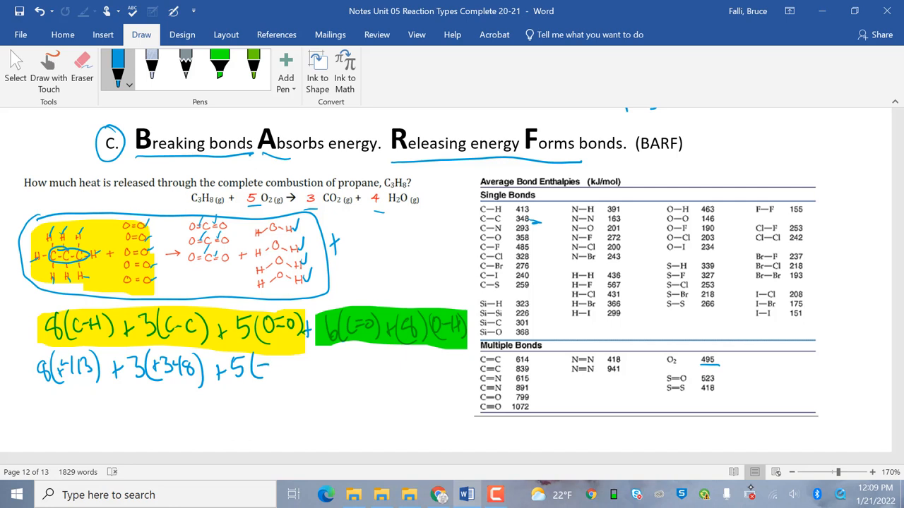
left_click_drag(258, 367, 295, 367)
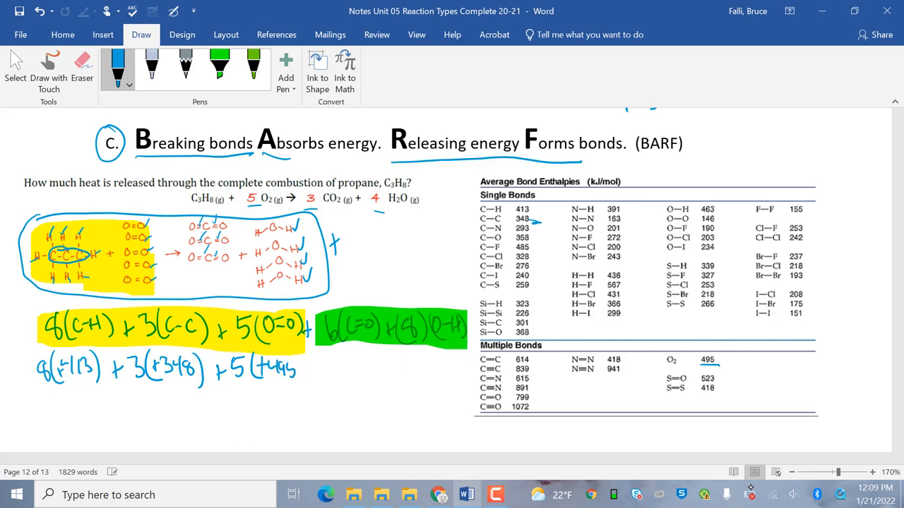
left_click_drag(296, 367, 314, 374)
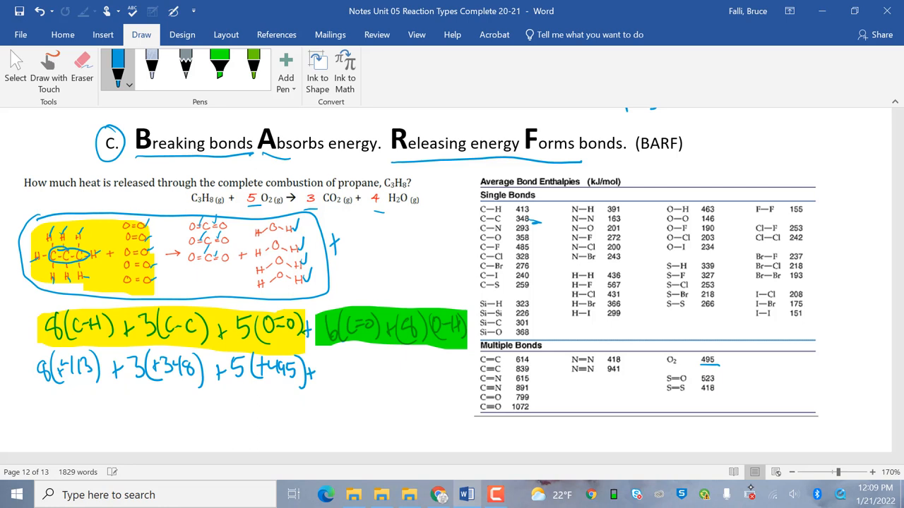
- Add the C=O 799 and O–H −463 bond-energy terms to the sum
left_click_drag(321, 382, 332, 367)
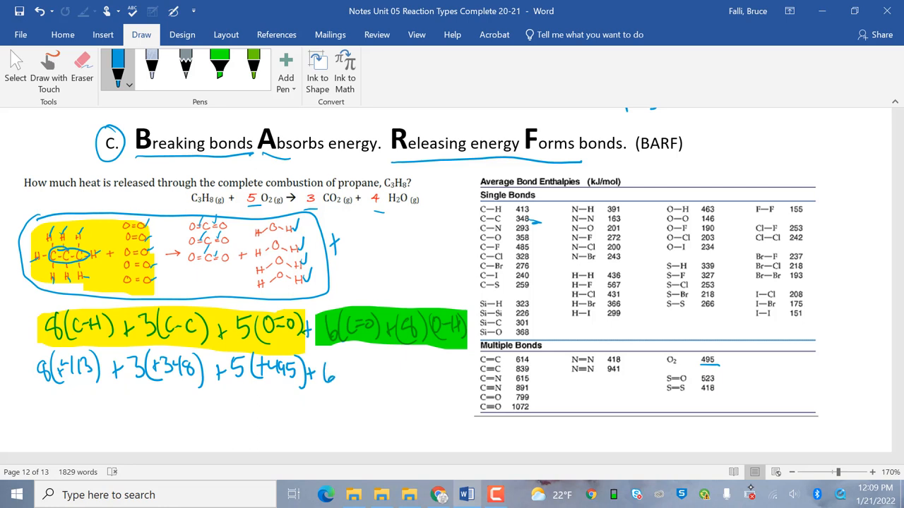
left_click_drag(335, 363, 346, 385)
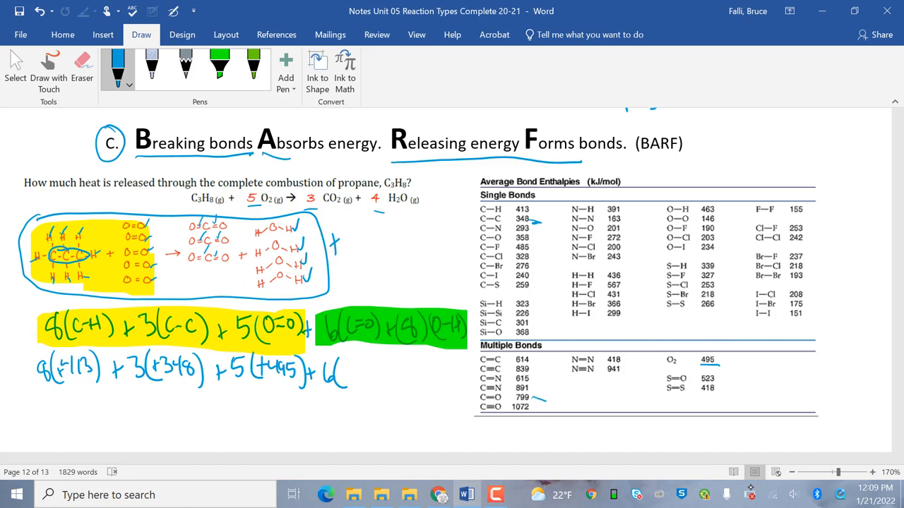
left_click_drag(342, 377, 363, 367)
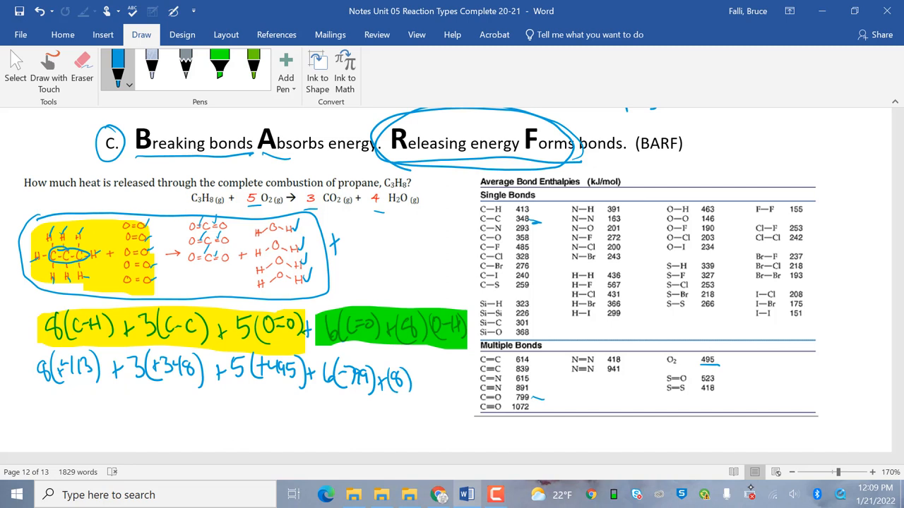
left_click_drag(416, 381, 423, 381)
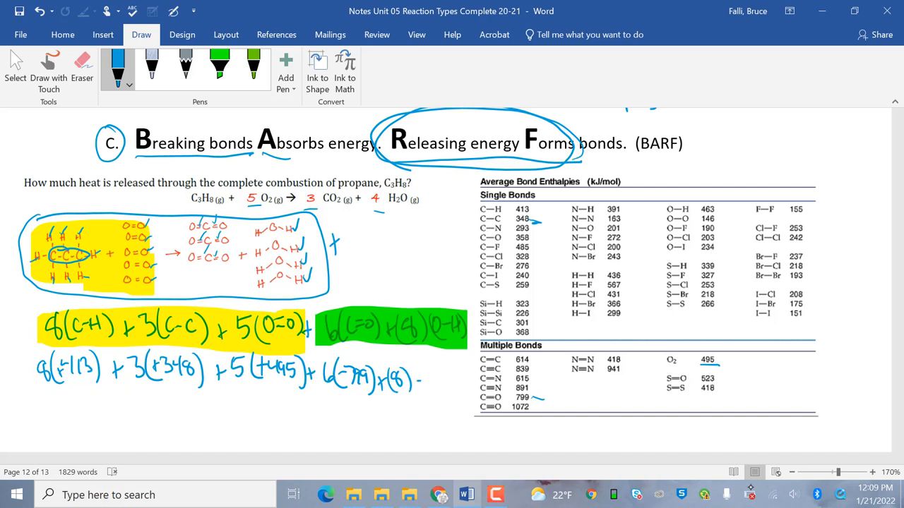
left_click_drag(410, 382, 448, 385)
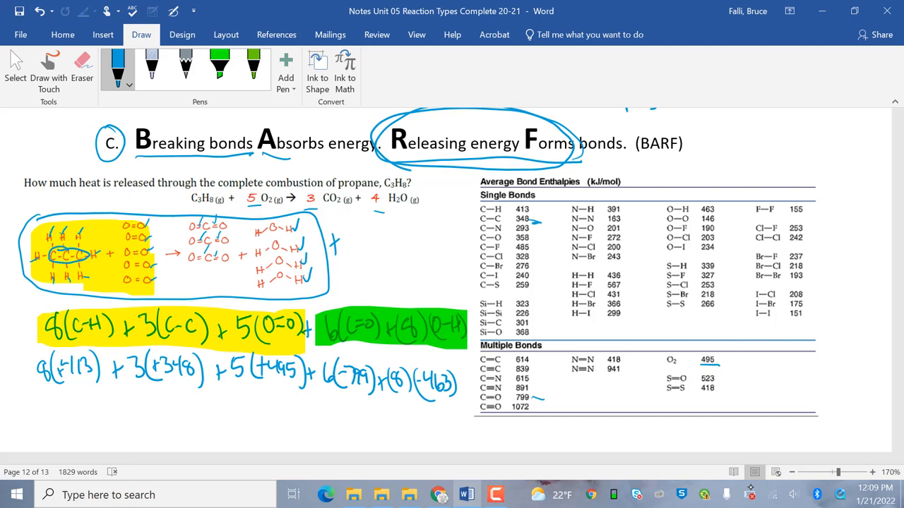
- Write products 3304, 1044, 2475, −4794, −3704 and total them as −1675 kJ = ΔH
left_click_drag(51, 395, 70, 420)
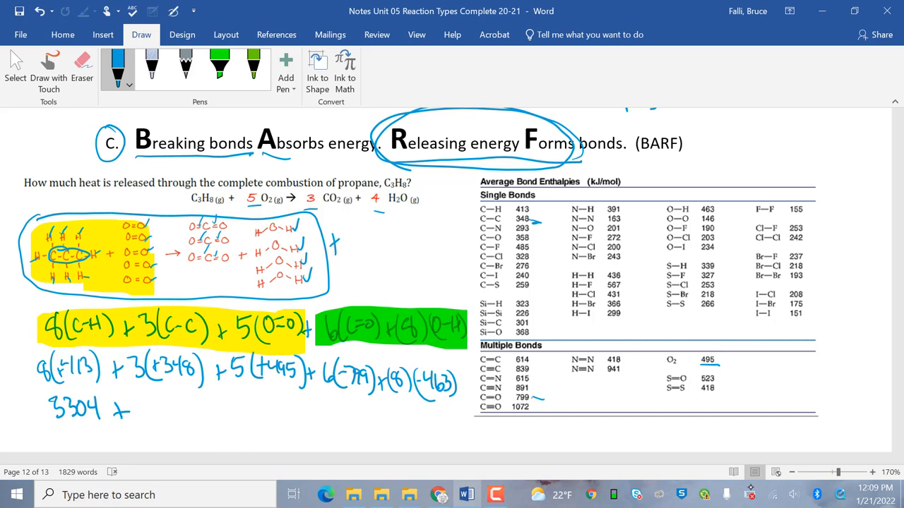
left_click_drag(145, 420, 158, 403)
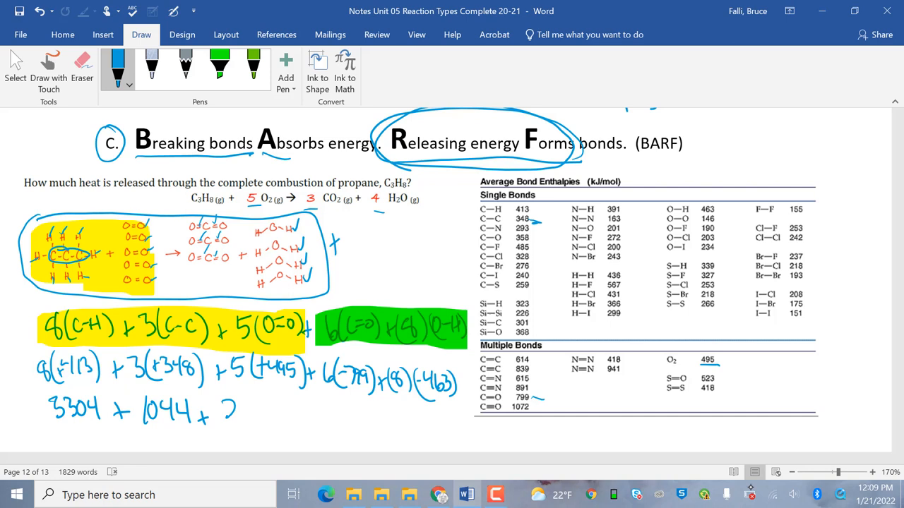
left_click_drag(225, 409, 296, 413)
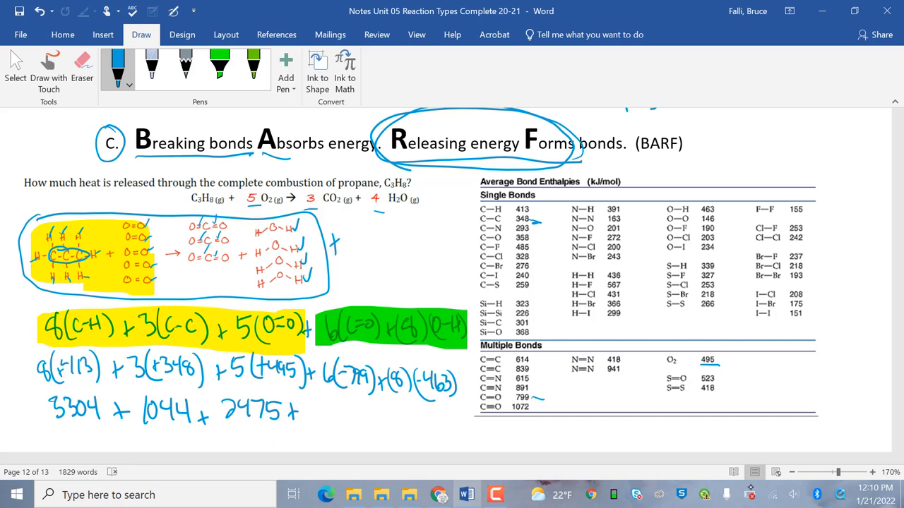
left_click_drag(310, 409, 346, 409)
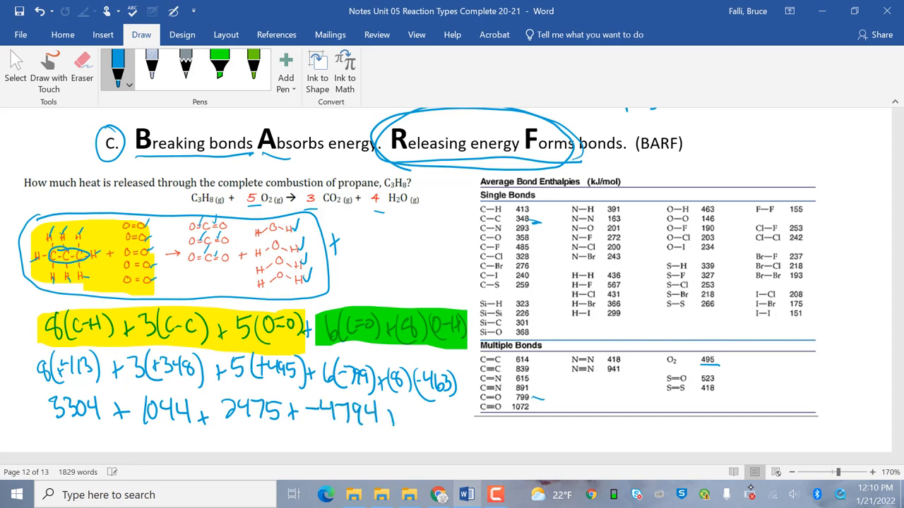
left_click_drag(392, 409, 403, 420)
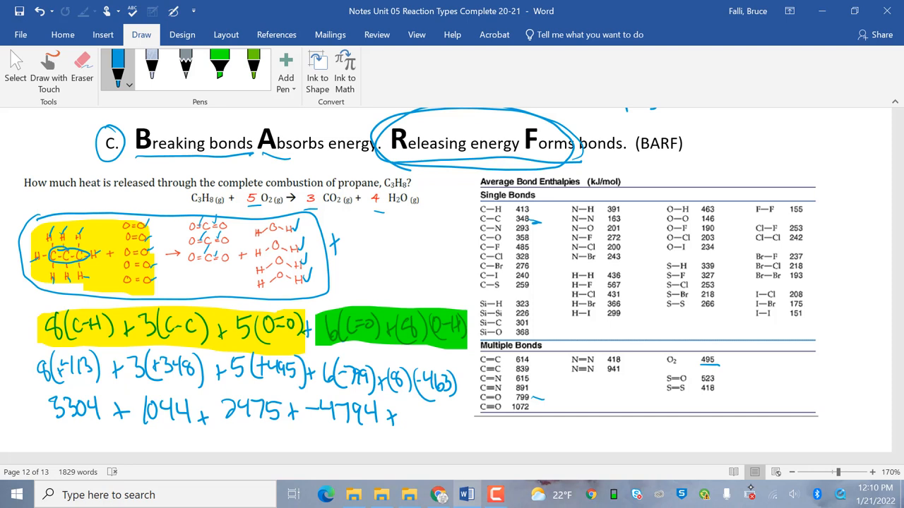
left_click_drag(403, 413, 413, 413)
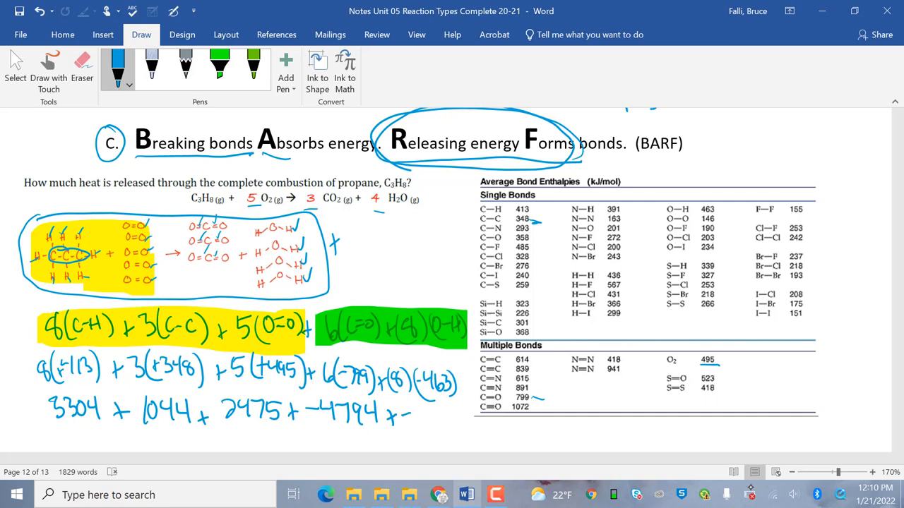
left_click_drag(406, 416, 459, 417)
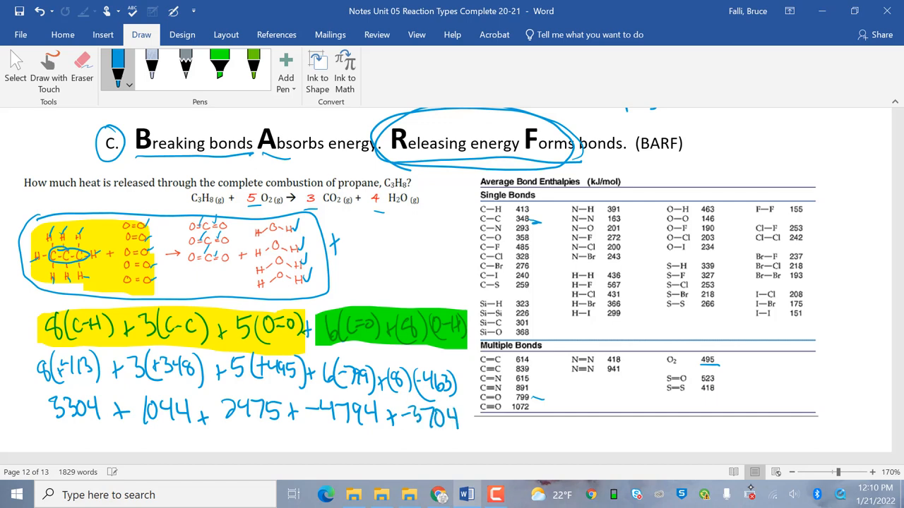
scroll("down", 3)
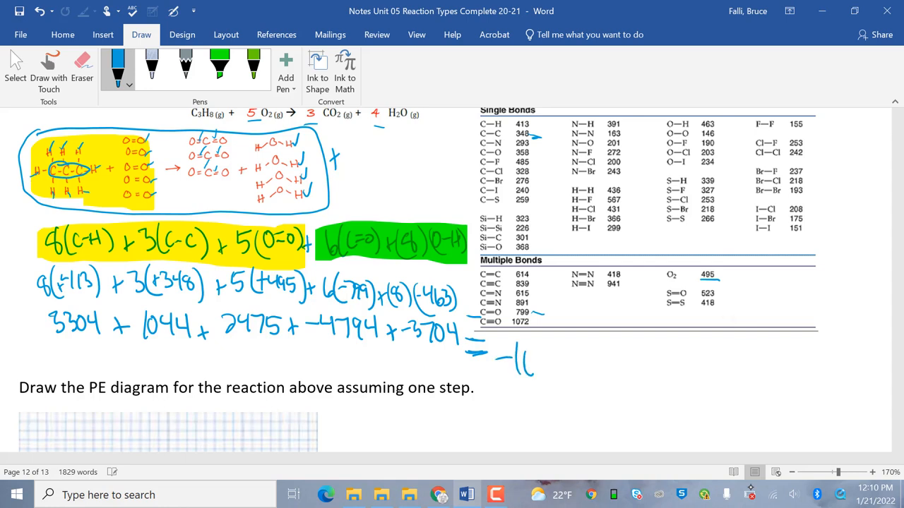
left_click_drag(526, 363, 561, 367)
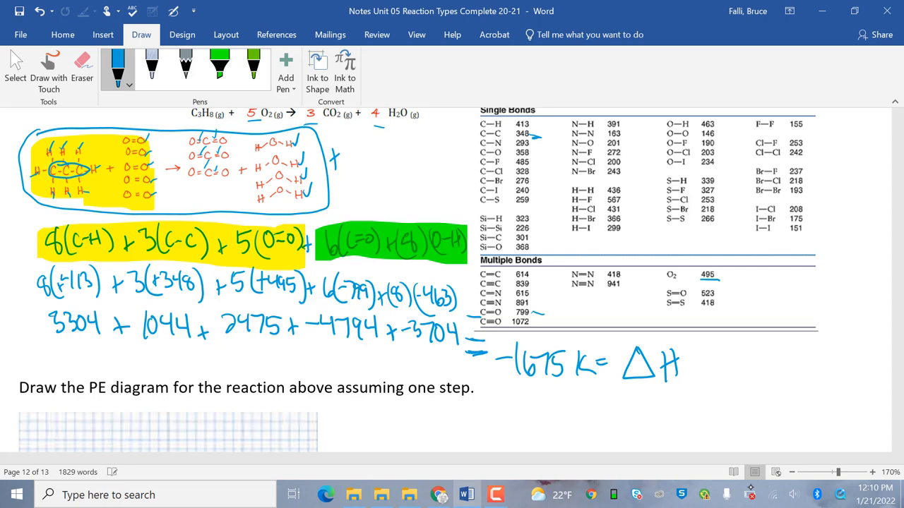
scroll("down", 3)
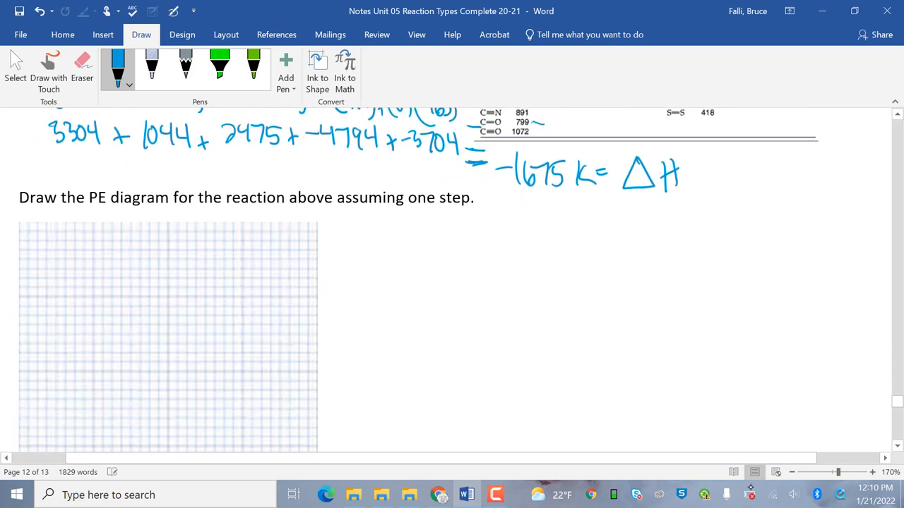
- Ink the PE label, curve dropping to products, 'Exo', and the ΔH = −1675 kJ arrow
scroll("down", 3)
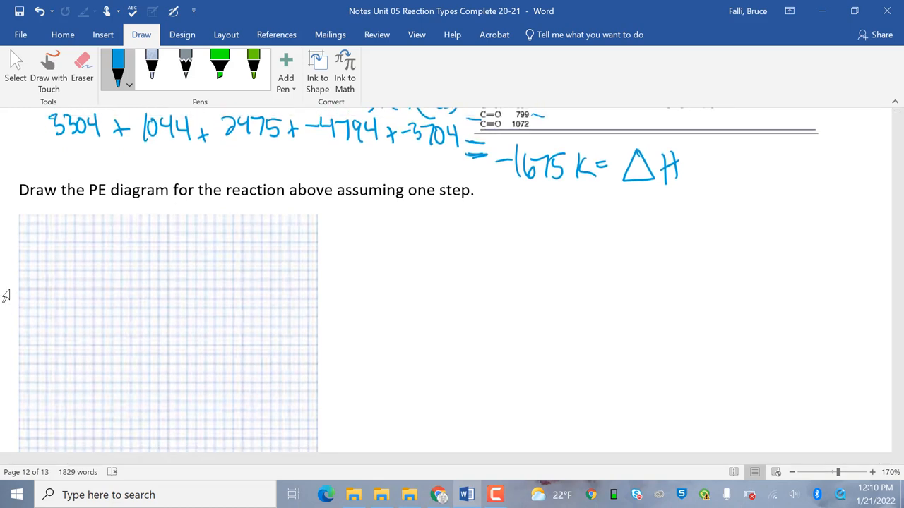
left_click_drag(18, 307, 32, 286)
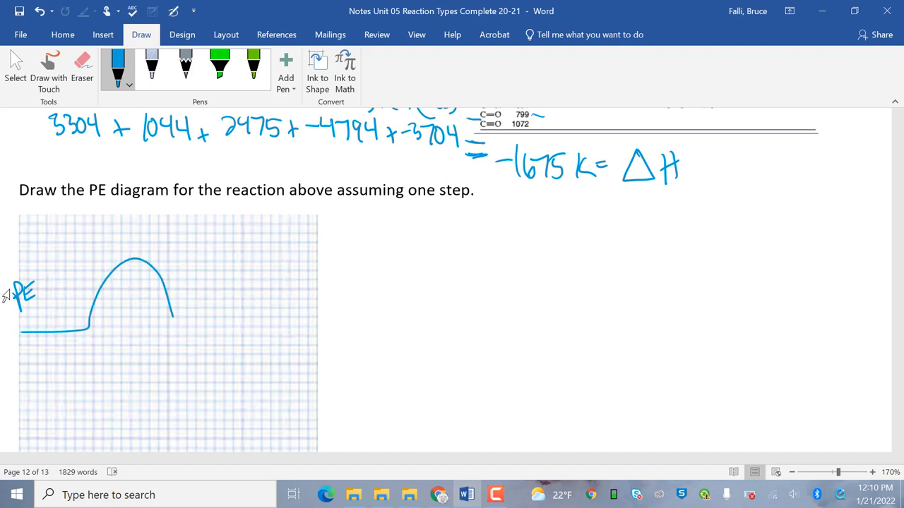
left_click_drag(171, 318, 300, 408)
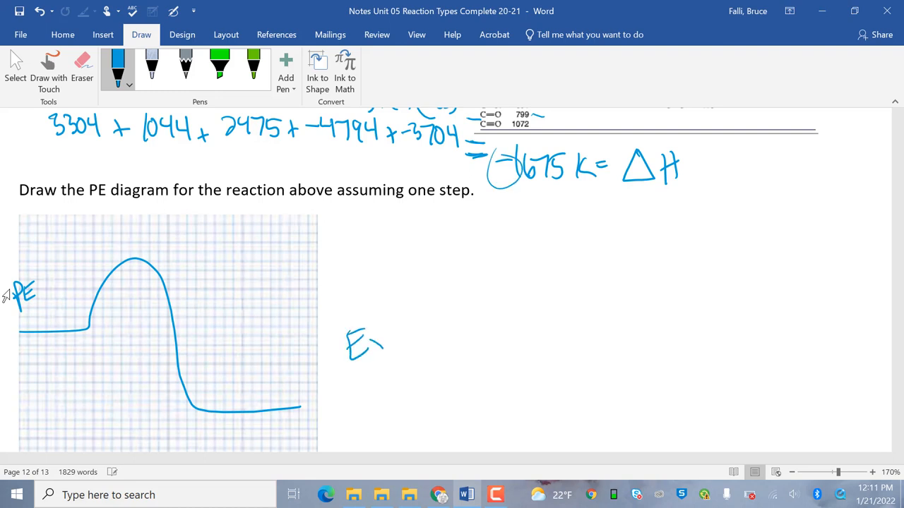
left_click_drag(367, 346, 395, 353)
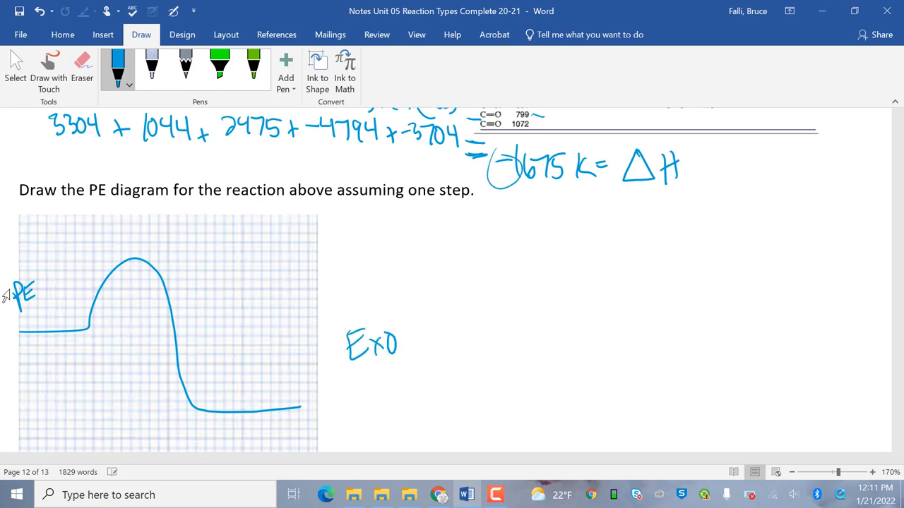
left_click_drag(57, 332, 57, 413)
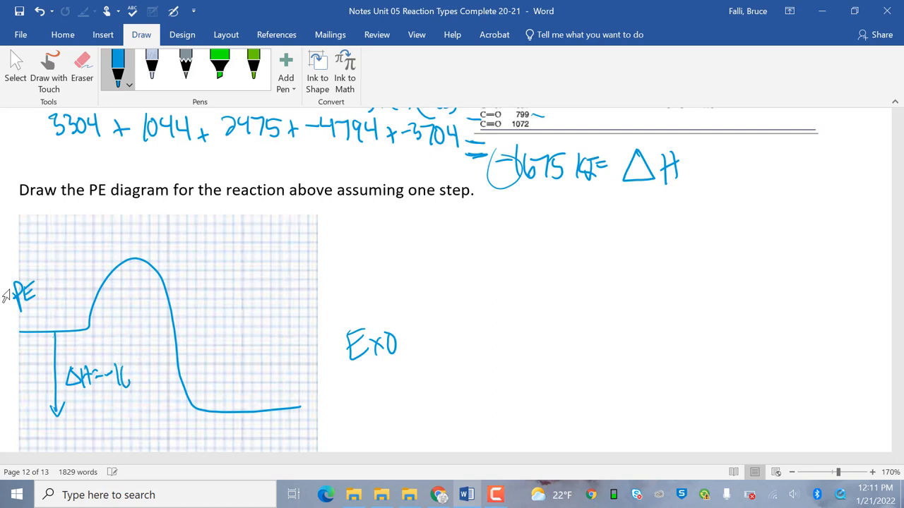
left_click_drag(113, 377, 152, 378)
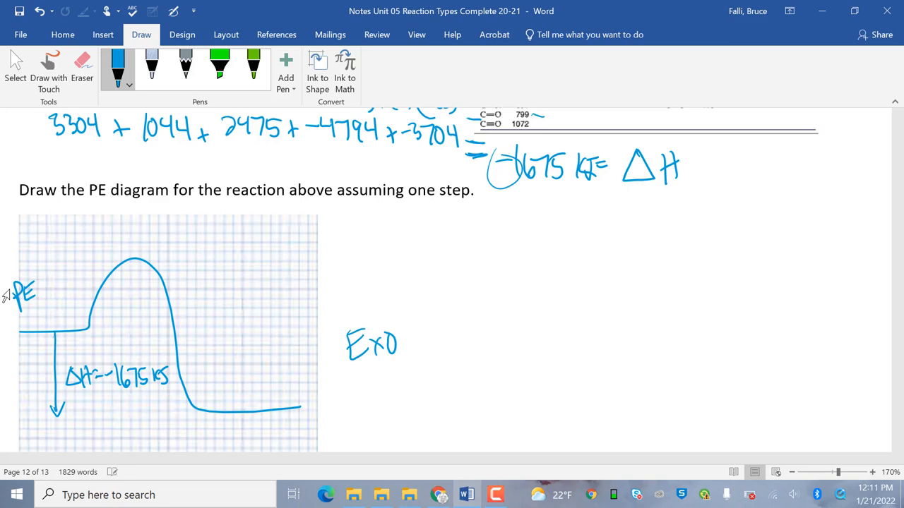
left_click(219, 67)
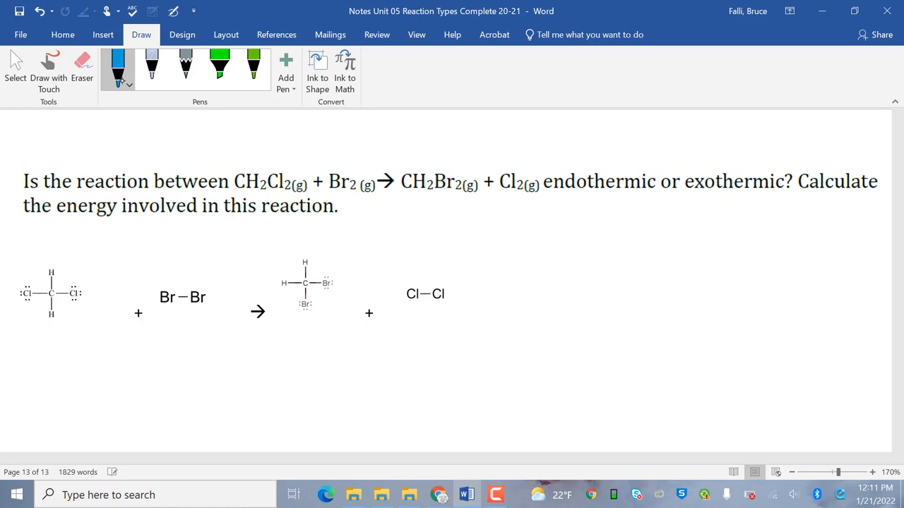
- Scroll down to the CH2Cl2 + Br2 question beside the bond enthalpy table
scroll("down", 3)
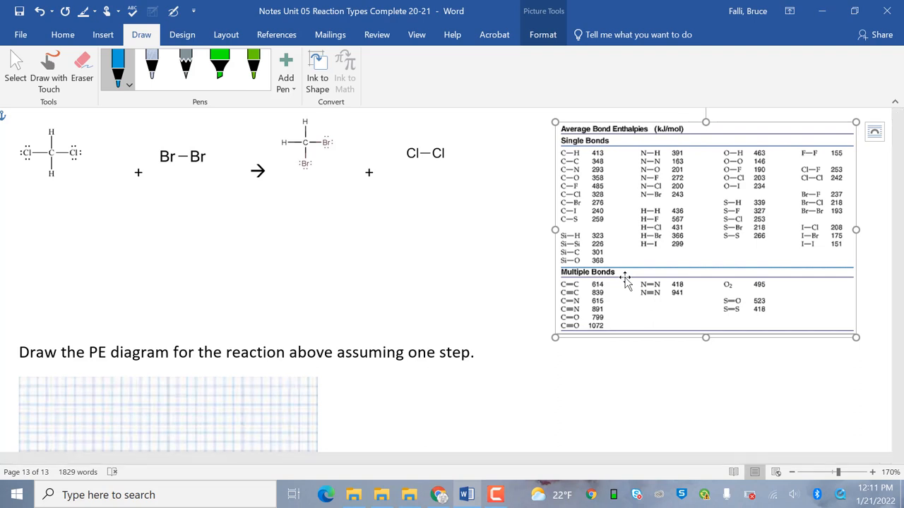
mouse_move(466, 243)
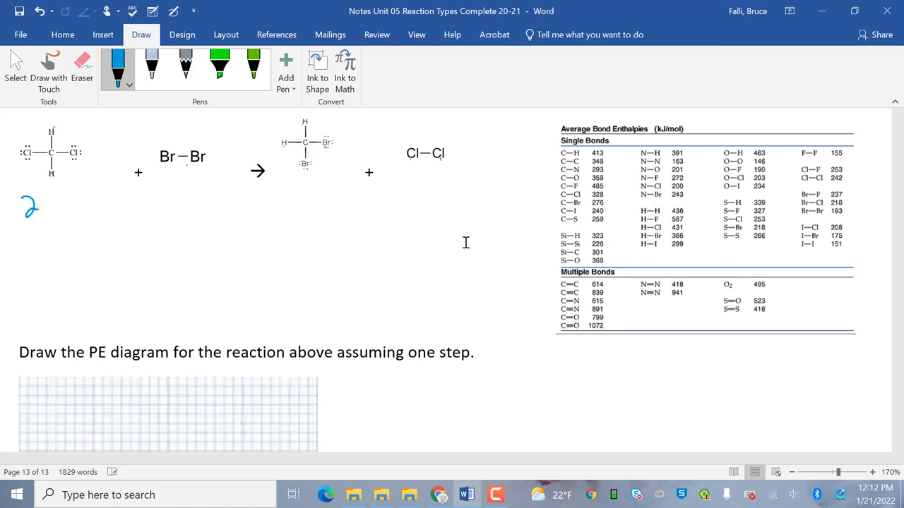
- Ink the reactant bonds 2(C–H) + 2(C–Cl) + (Br–Br) and the reaction arrow
left_click_drag(39, 205, 77, 205)
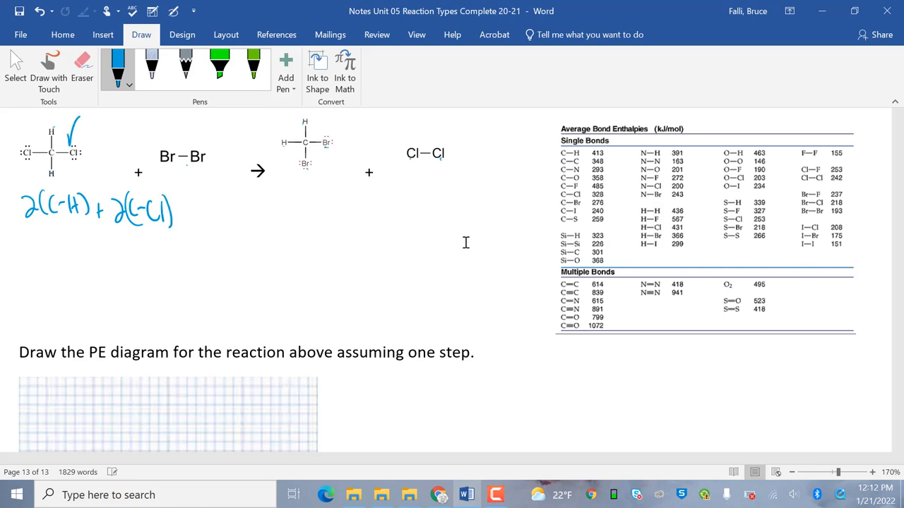
left_click_drag(187, 208, 216, 212)
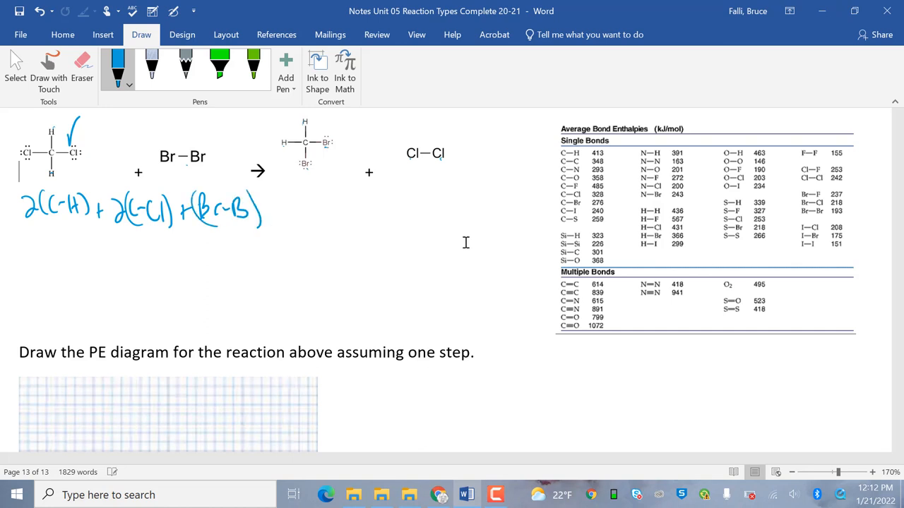
left_click_drag(272, 209, 296, 208)
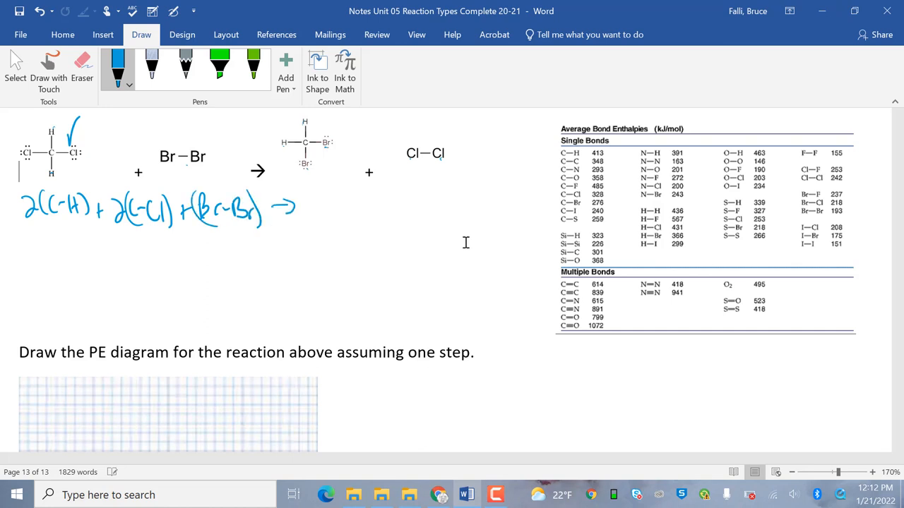
left_click_drag(314, 197, 322, 219)
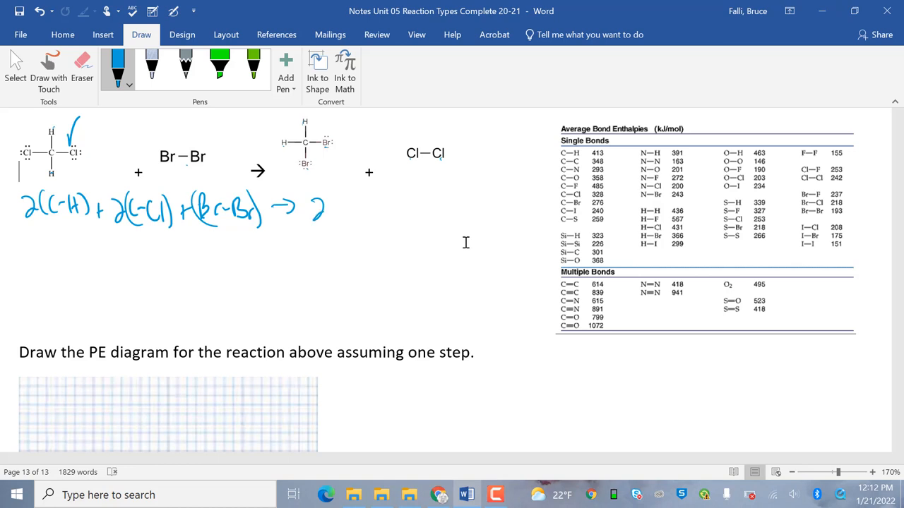
- Ink the product bonds 2(C–H) + 2(C–Br) + (Cl–Cl) and mark the C–H table value
left_click_drag(321, 218, 364, 197)
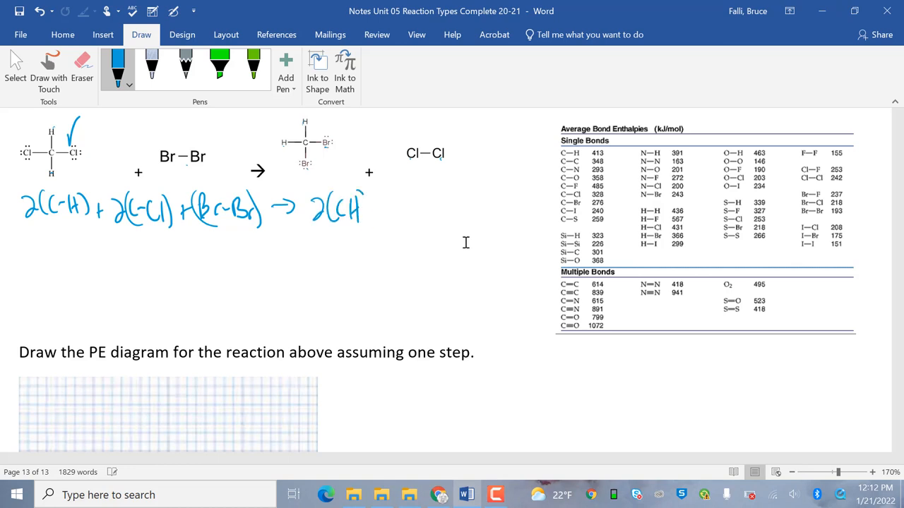
left_click_drag(357, 197, 380, 219)
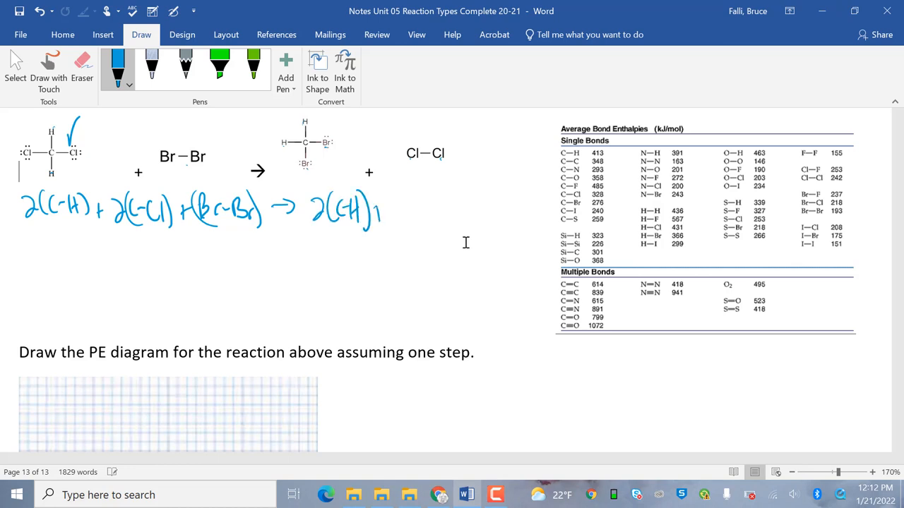
left_click_drag(381, 212, 420, 212)
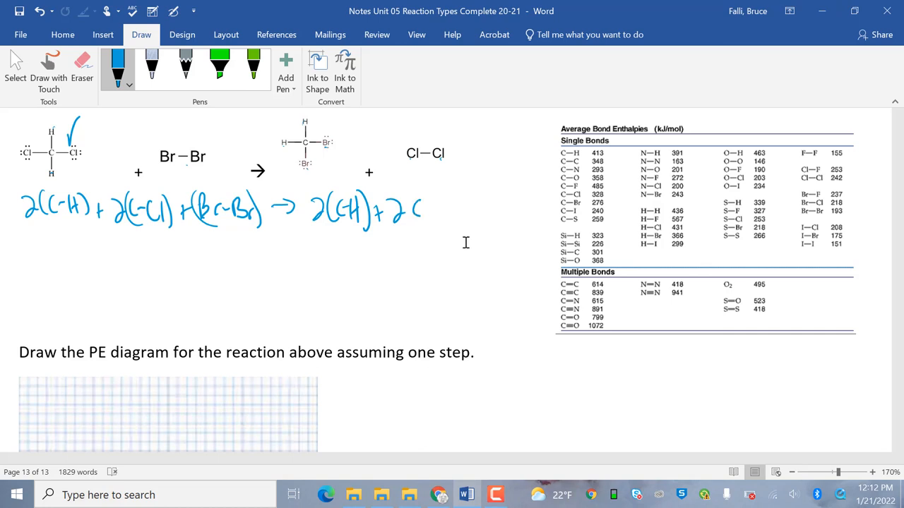
left_click_drag(406, 212, 456, 208)
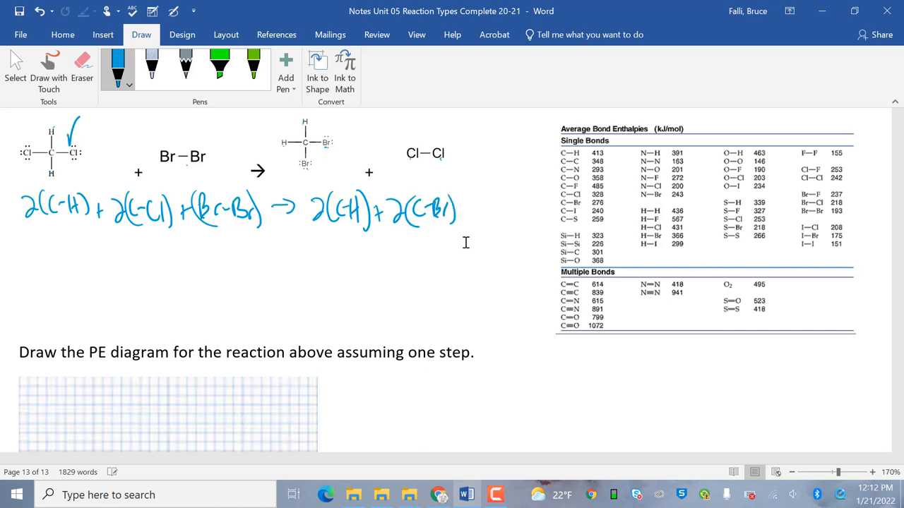
left_click_drag(466, 208, 498, 208)
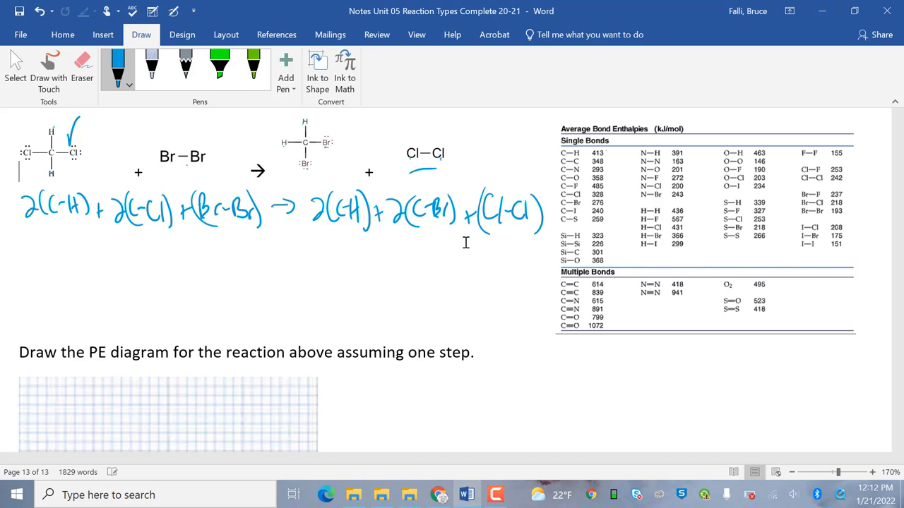
left_click_drag(558, 159, 607, 148)
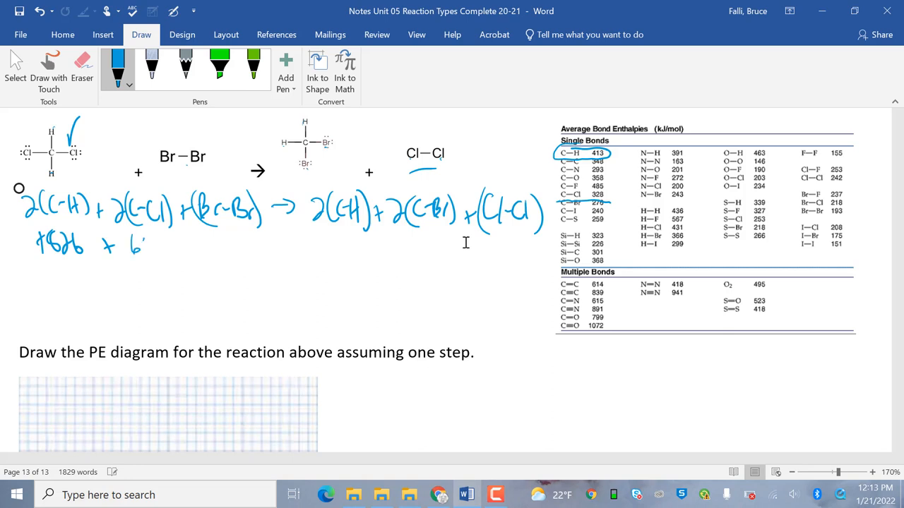
- Substitute C–Cl, Br–Br, C–H, C–Br, Cl–Cl energies, write ΔH = +881 kJ, circle 'endothermic'
left_click_drag(138, 251, 190, 251)
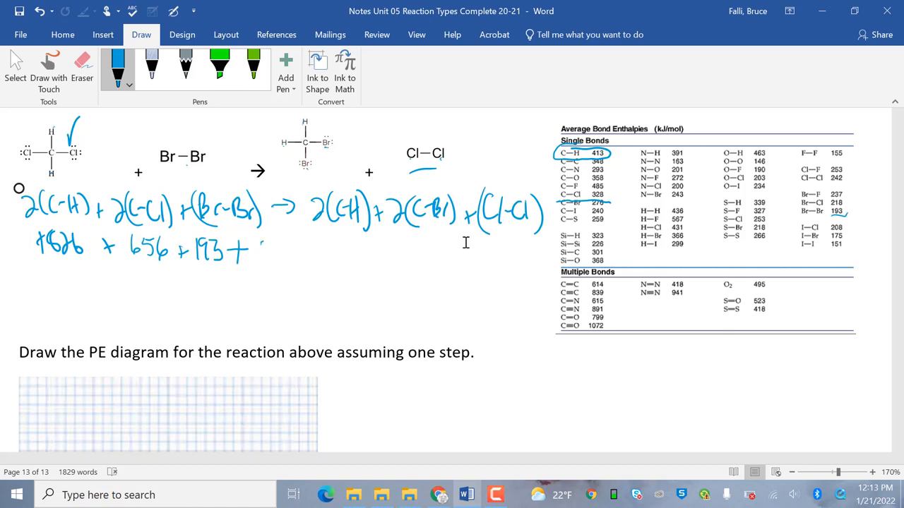
left_click_drag(264, 254, 307, 251)
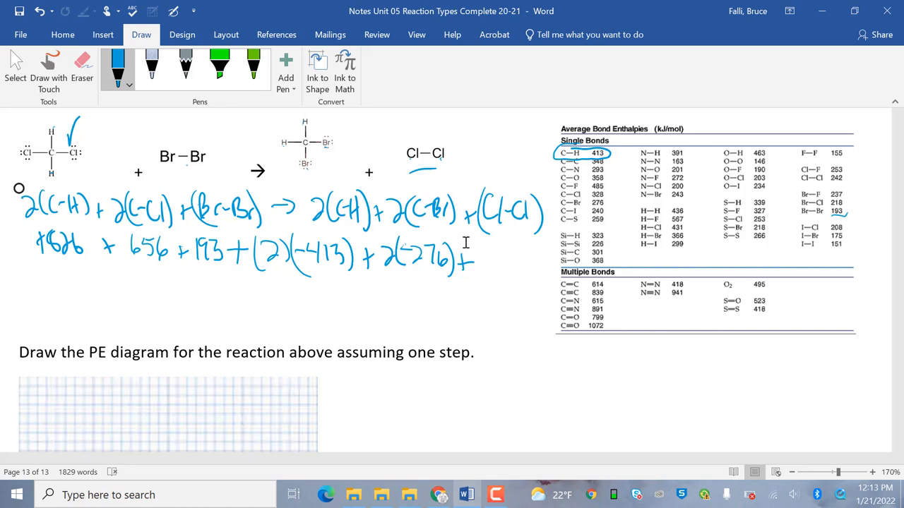
left_click_drag(802, 185, 849, 185)
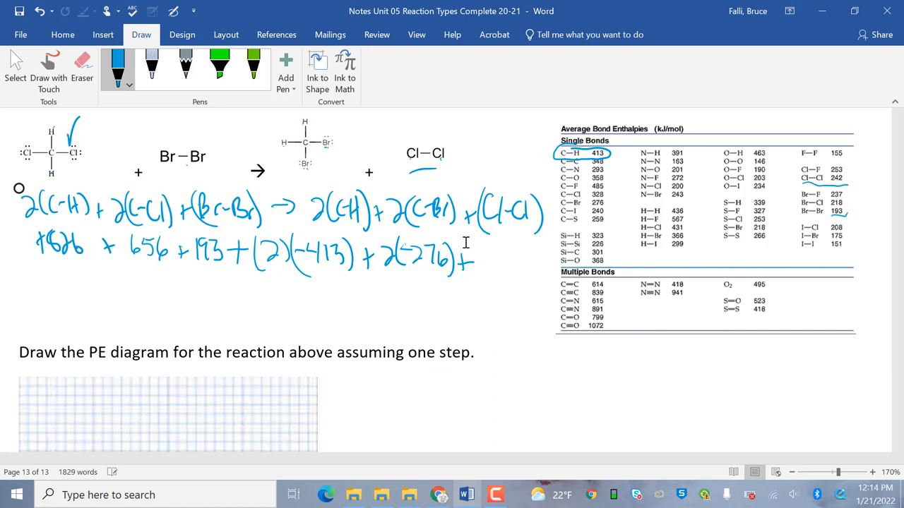
left_click_drag(484, 261, 529, 258)
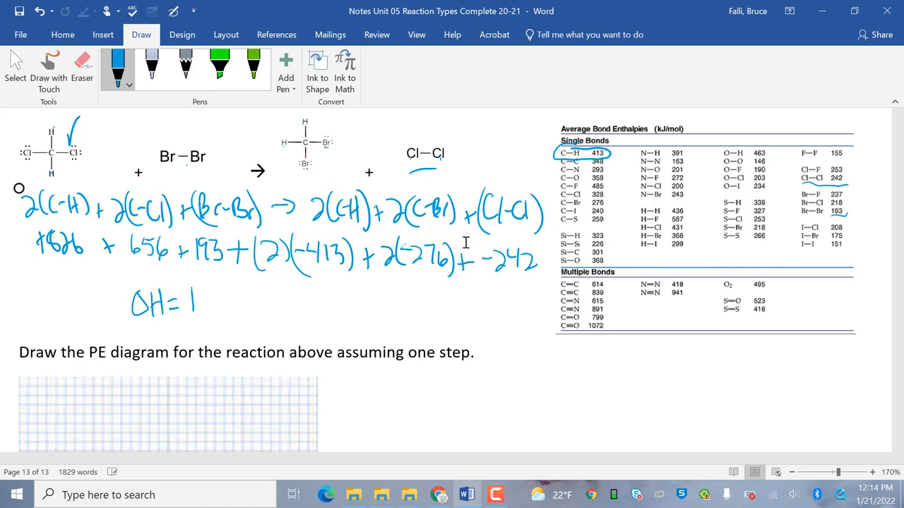
left_click_drag(187, 296, 247, 297)
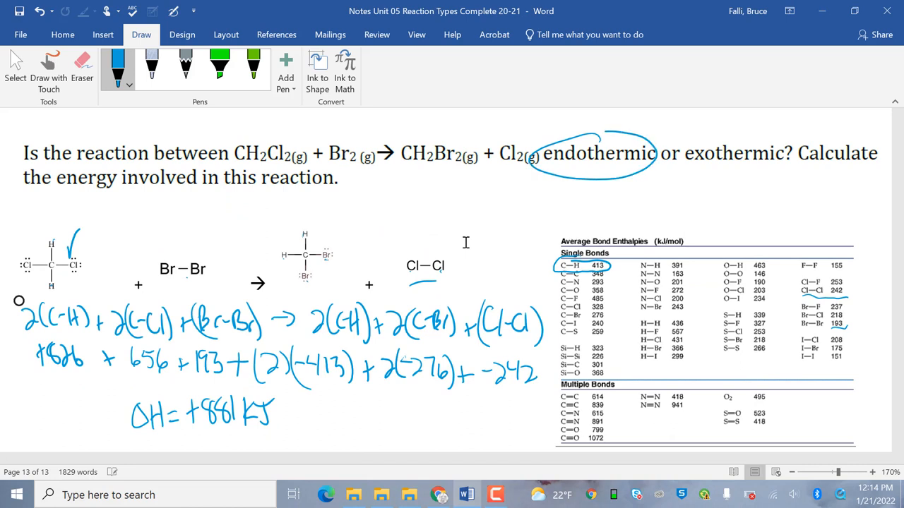
- Ink the rising CH2Cl2 + Br2 energy curve in blue with an upward ΔH arrow labelled +881 kJ
left_click(219, 68)
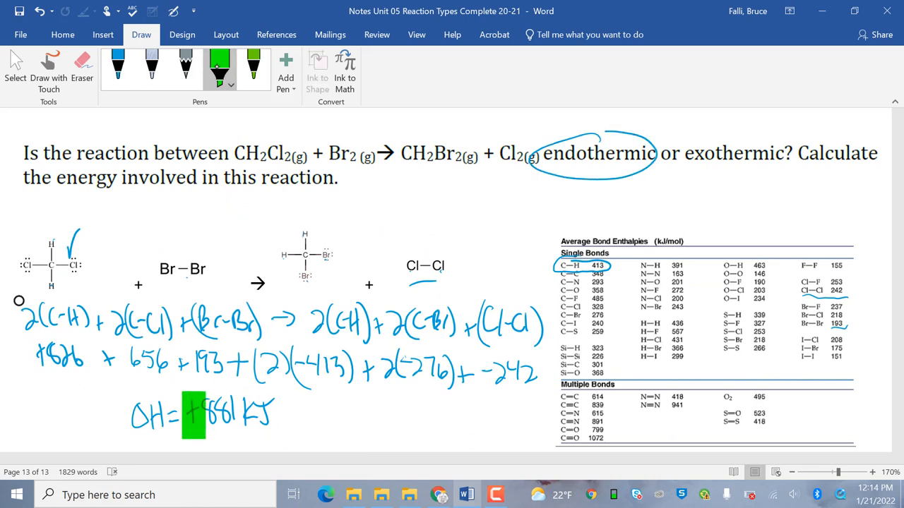
scroll("down", 3)
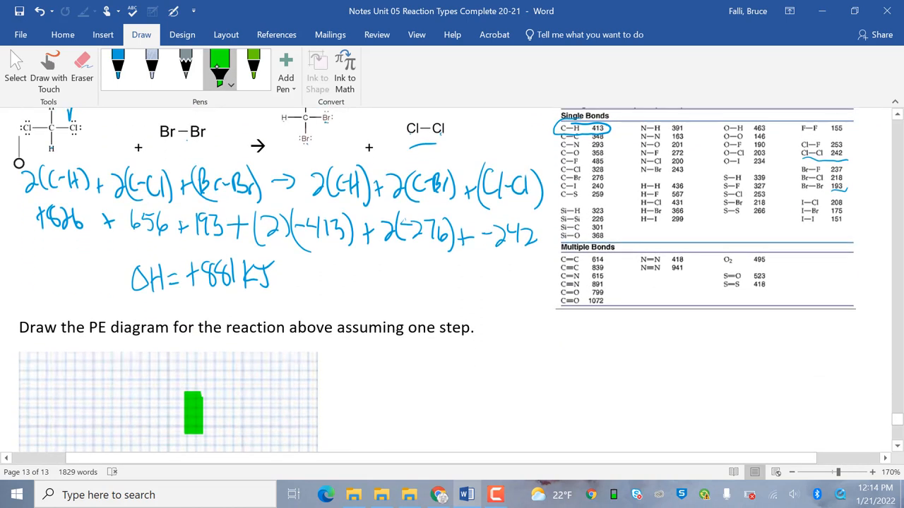
scroll("down", 3)
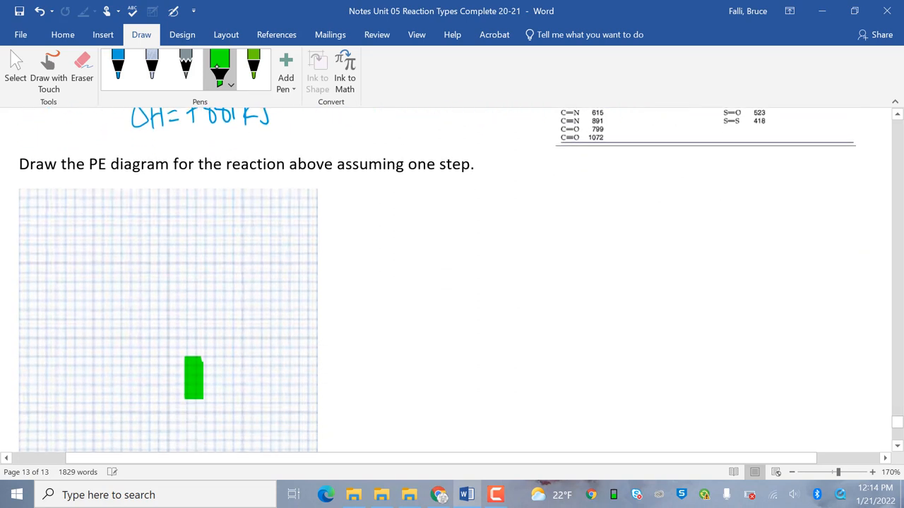
left_click(118, 67)
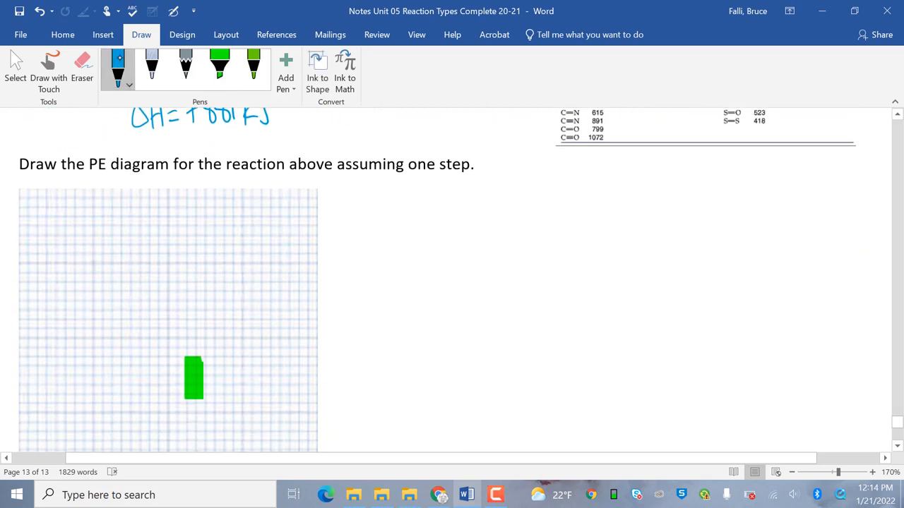
left_click_drag(21, 331, 105, 274)
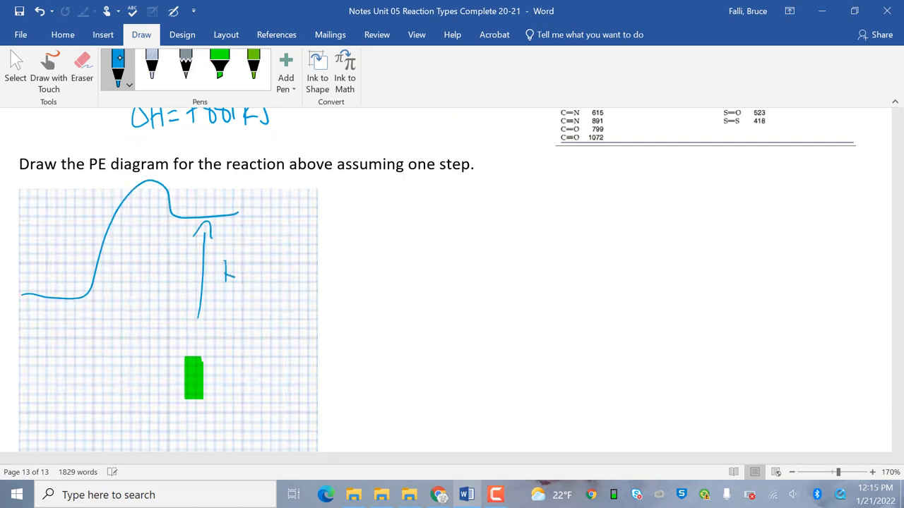
scroll("down", 3)
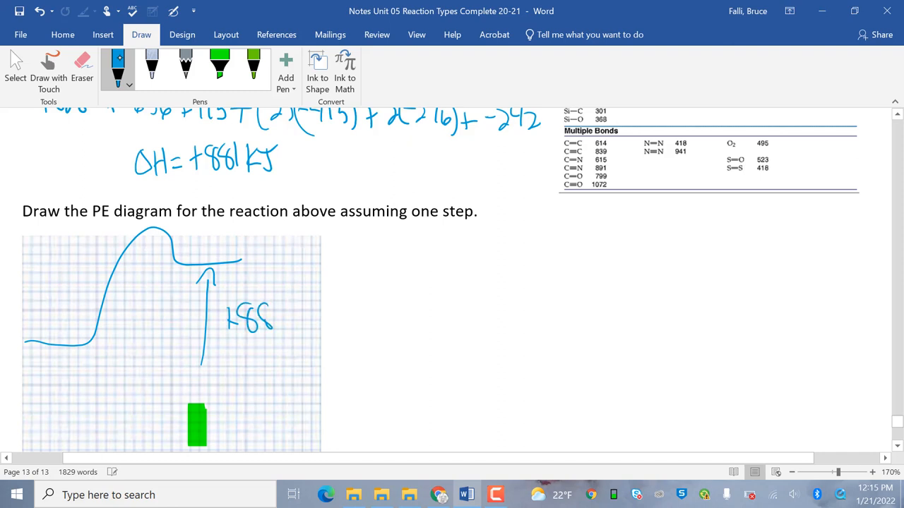
left_click_drag(272, 318, 297, 325)
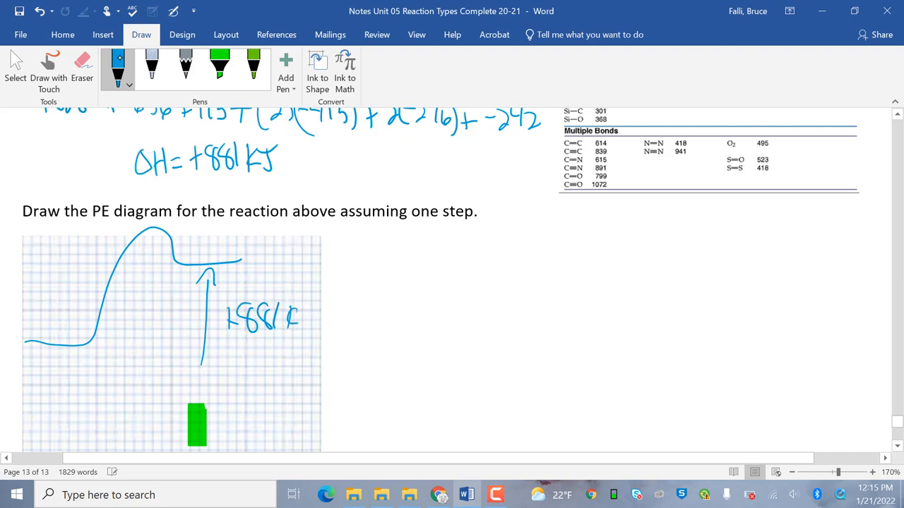
scroll("down", 3)
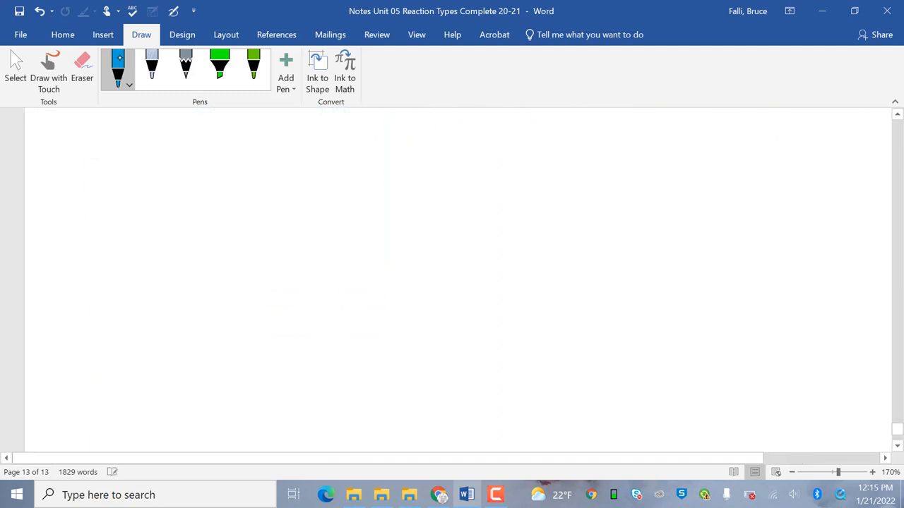